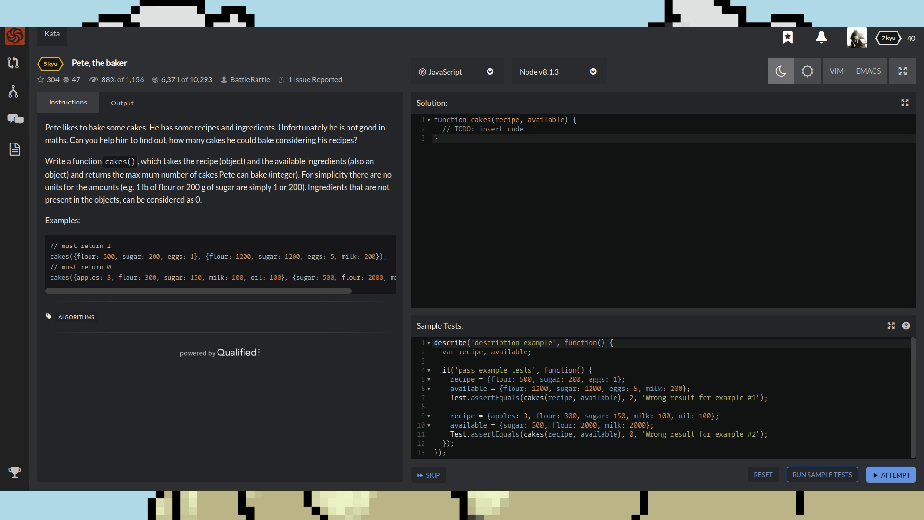
- Clear the mistaken -1 entry and set the Target Time to 20
click(438, 139)
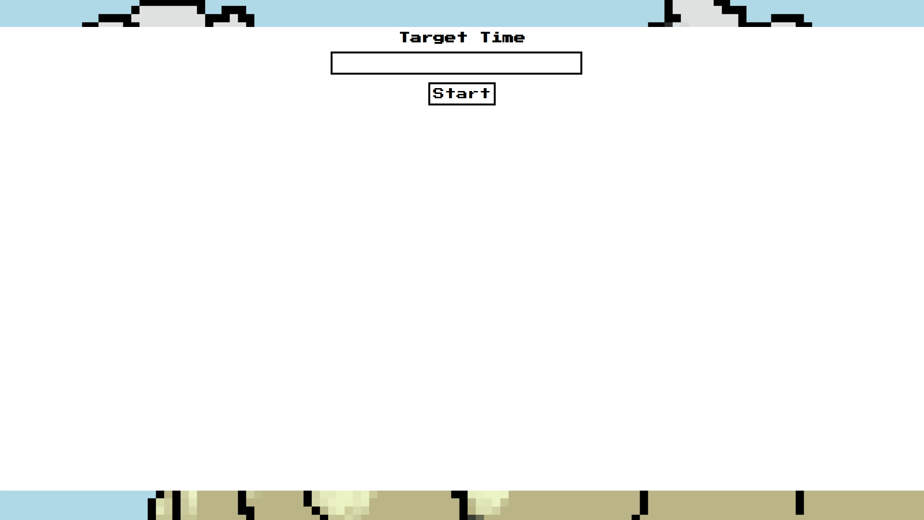
text(-1)
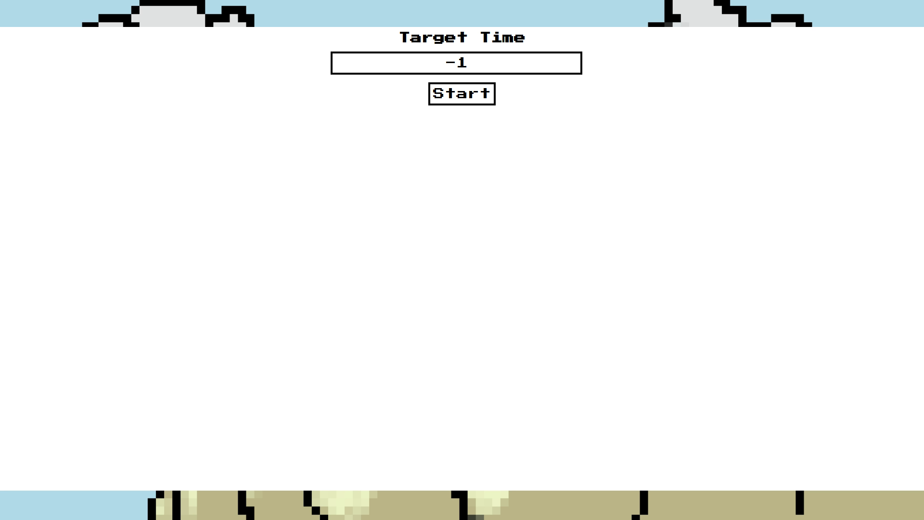
triple_click(457, 63)
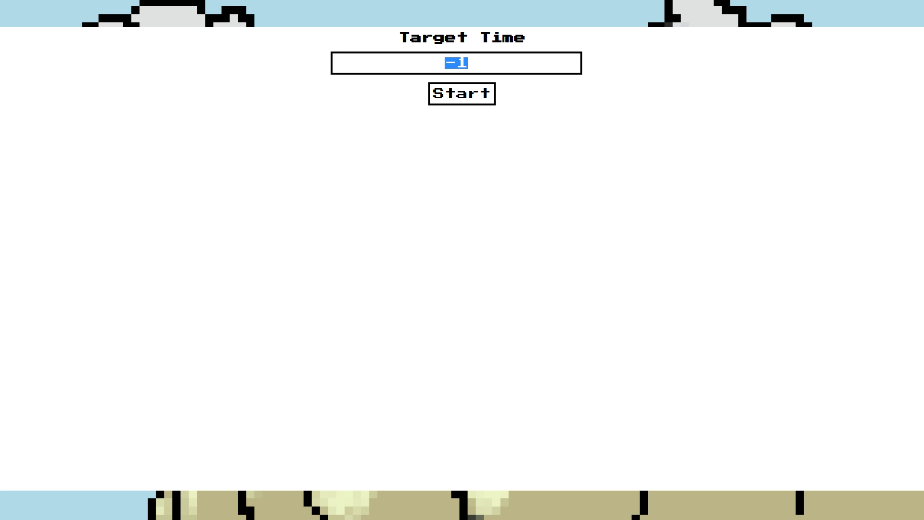
key(Delete)
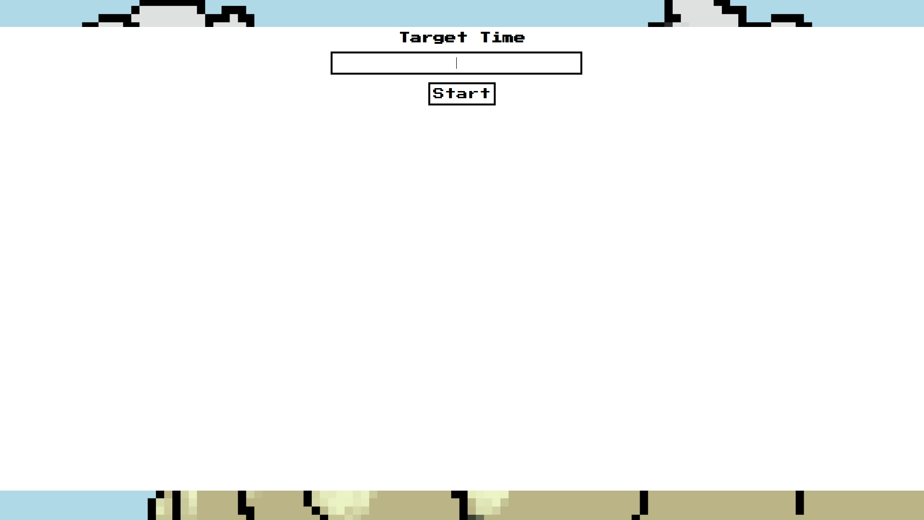
text(20)
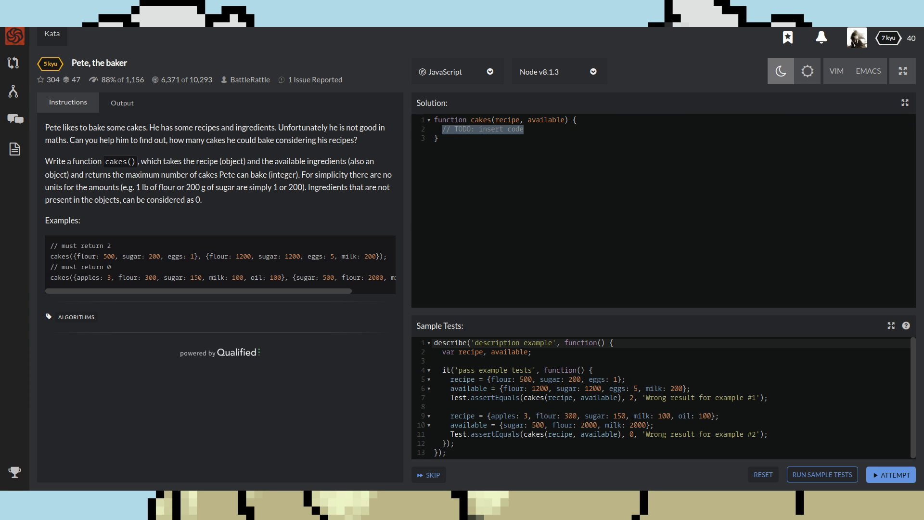
- Write 'let count = 0;' and 'return count;' in place of the TODO comment, separated by a blank line
key(Delete)
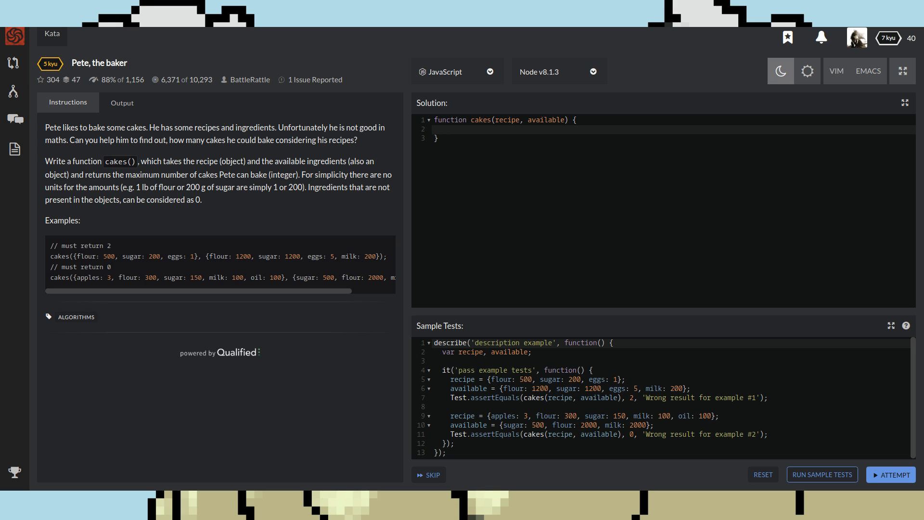
text(1)
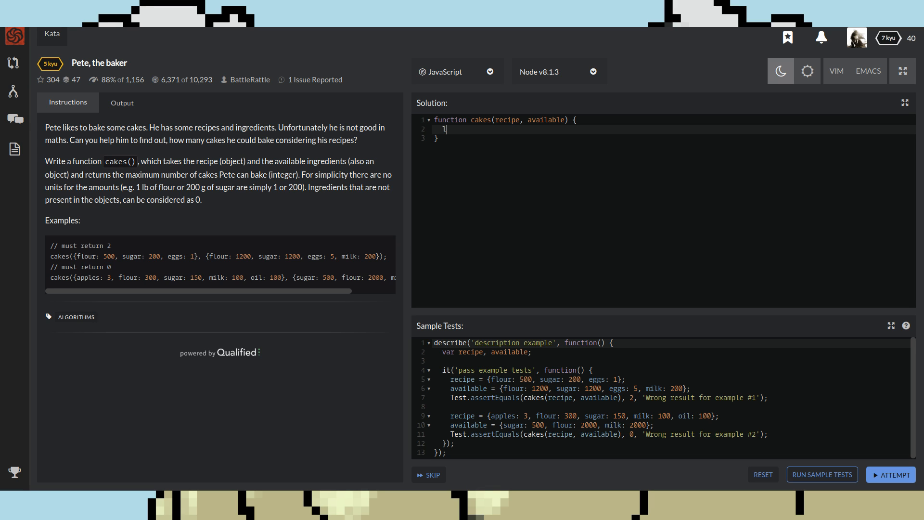
text(et)
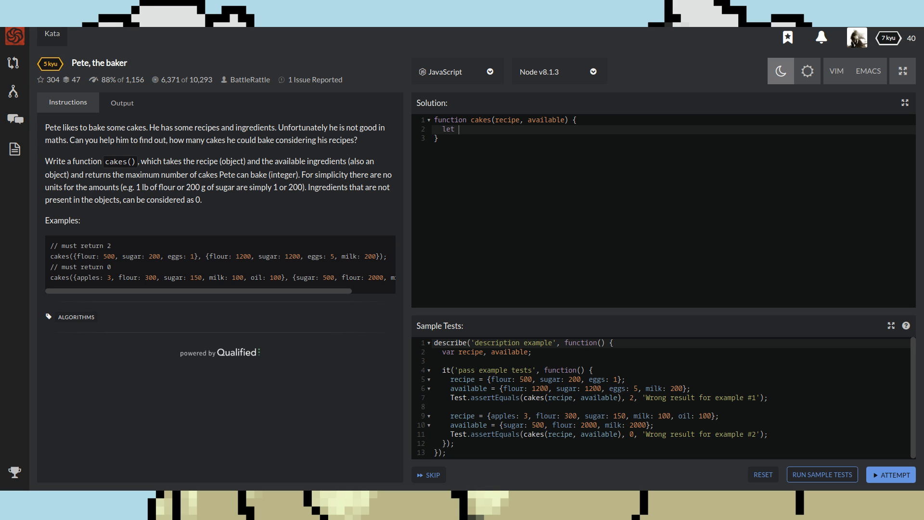
text(count)
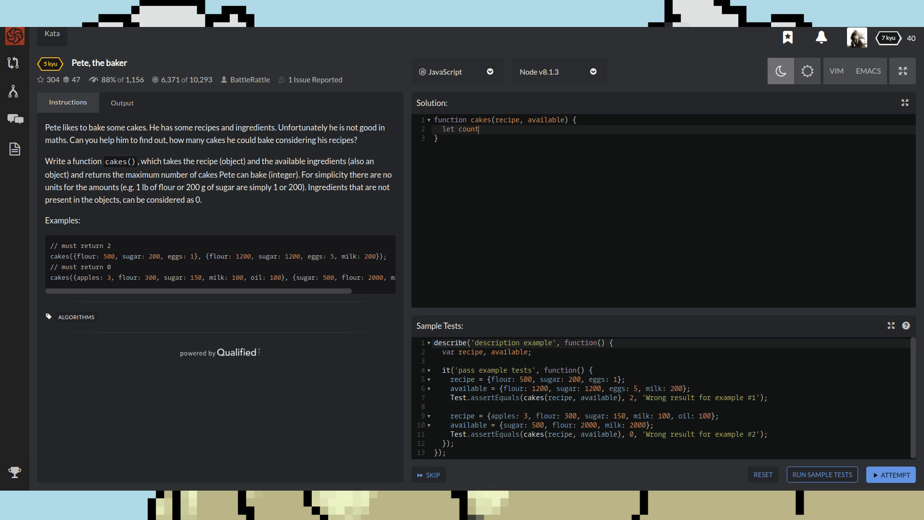
text(= 0;)
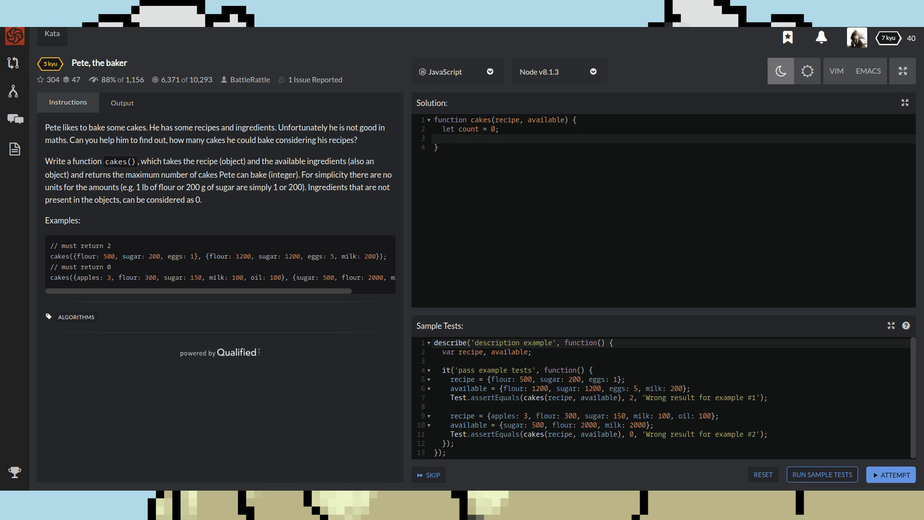
text(rett)
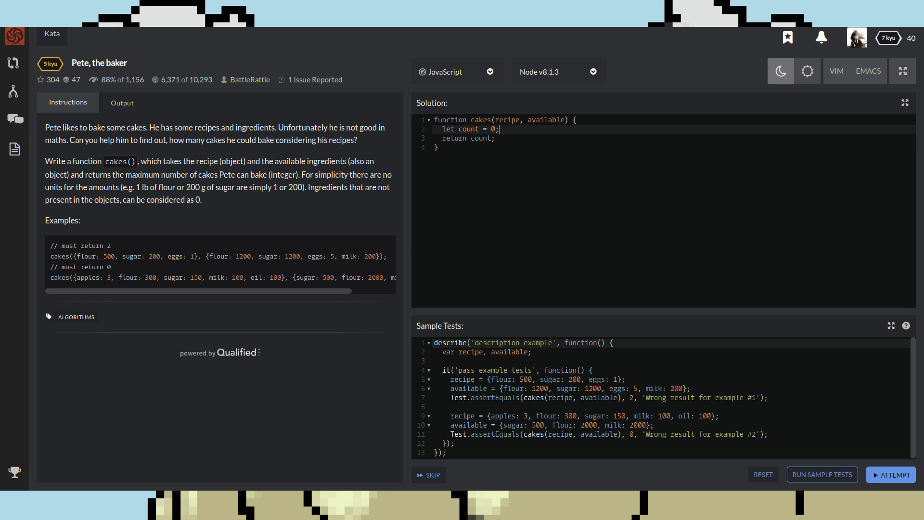
key(enter)
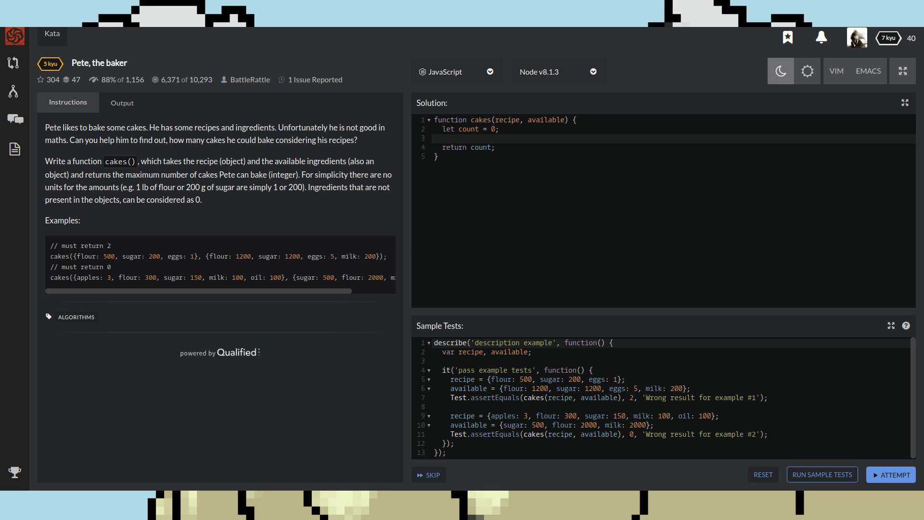
click(442, 138)
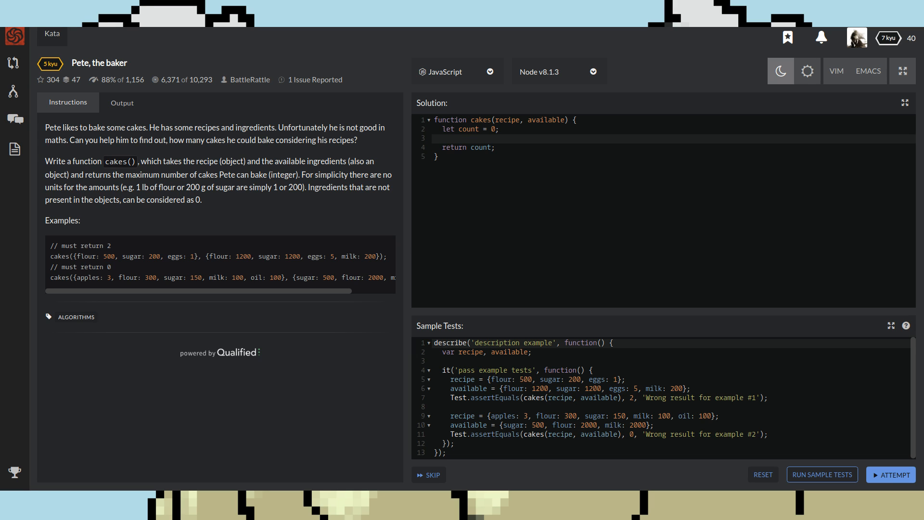
- Start a 'while(true) {' loop on the empty line before the return
click(442, 139)
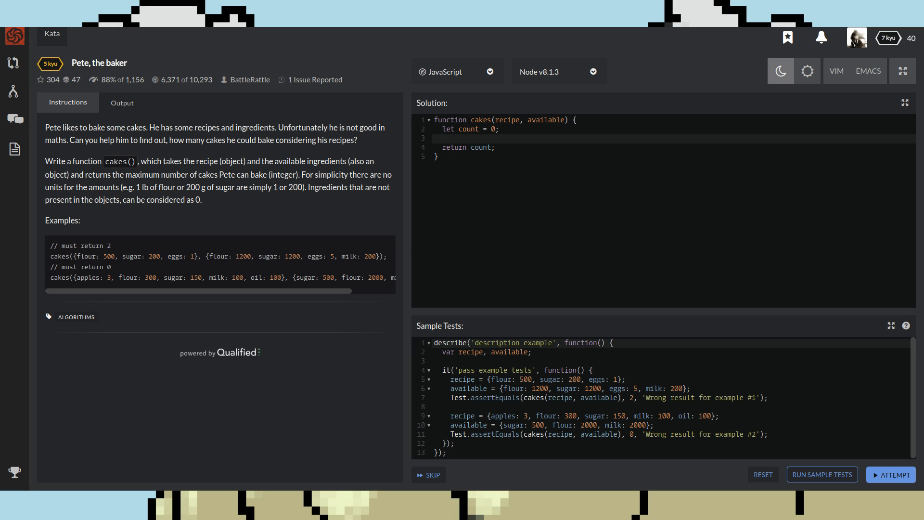
text(w)
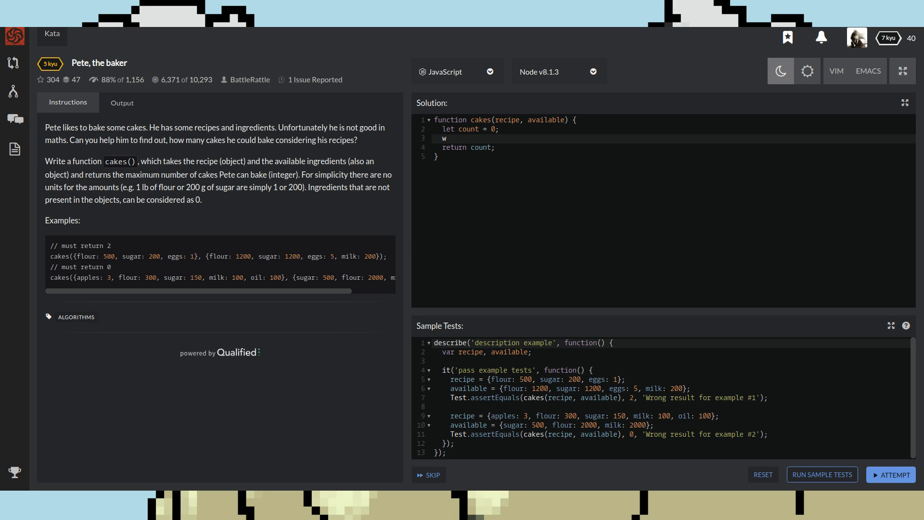
text(hile()
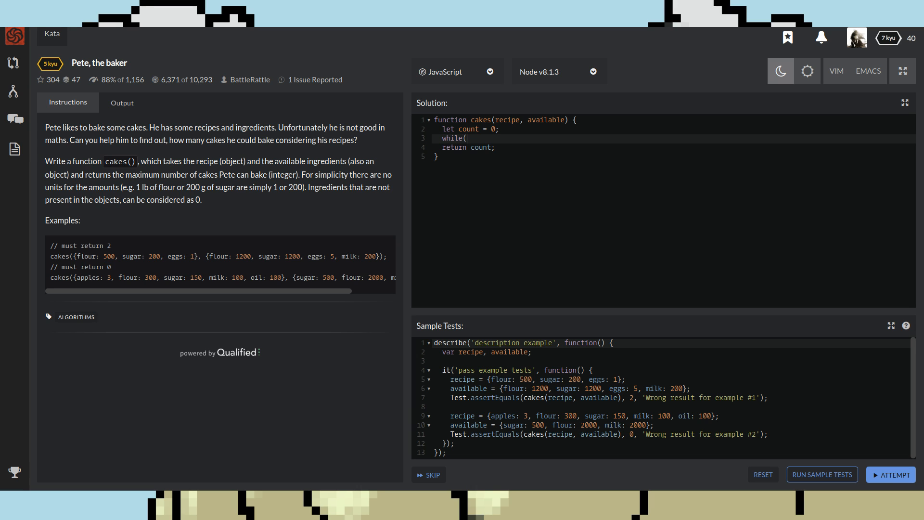
text(true) {)
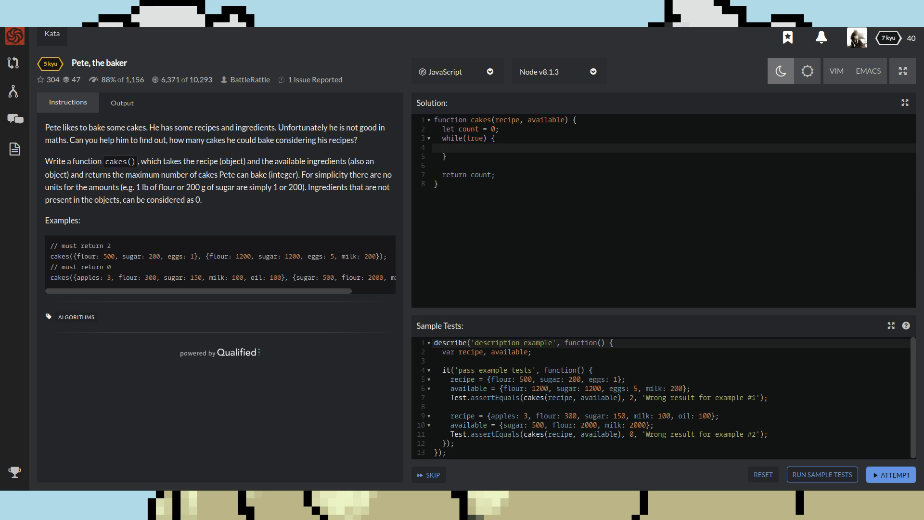
- Nest 'for (let ingredient in recipe) {' inside the while loop
text(f)
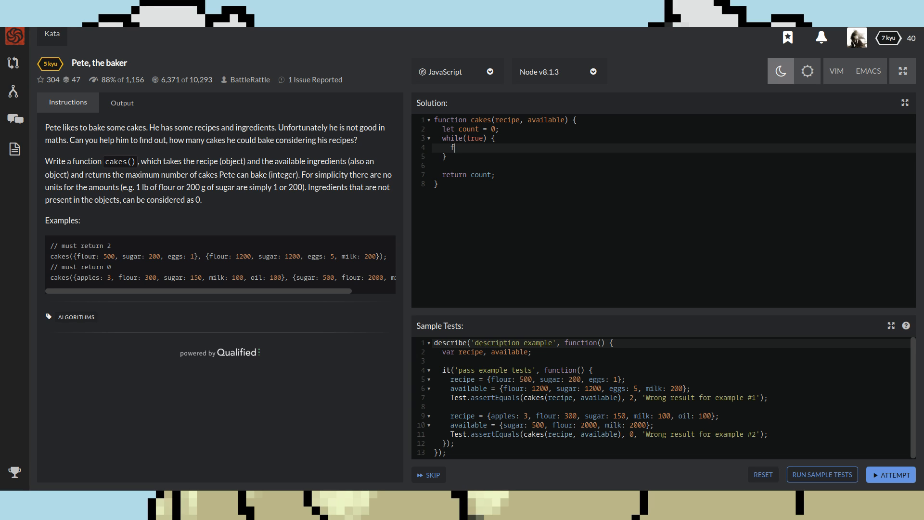
text(or)
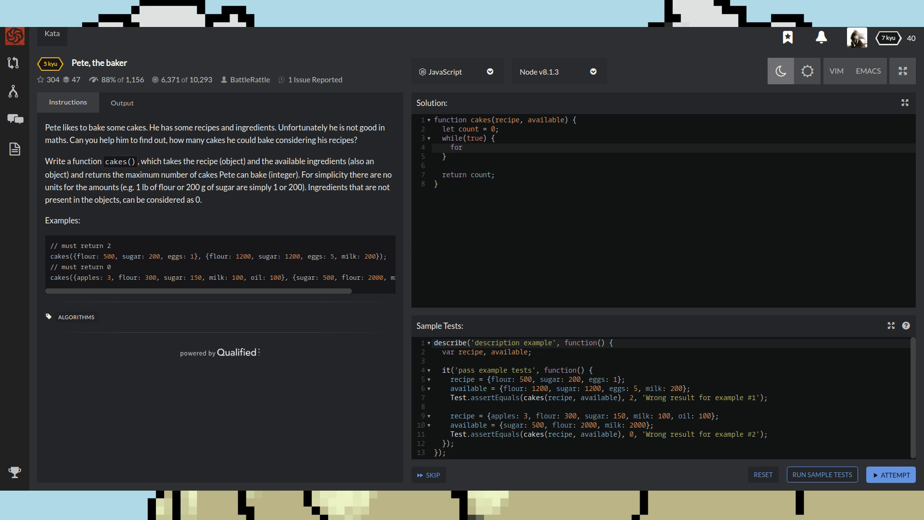
text((in)
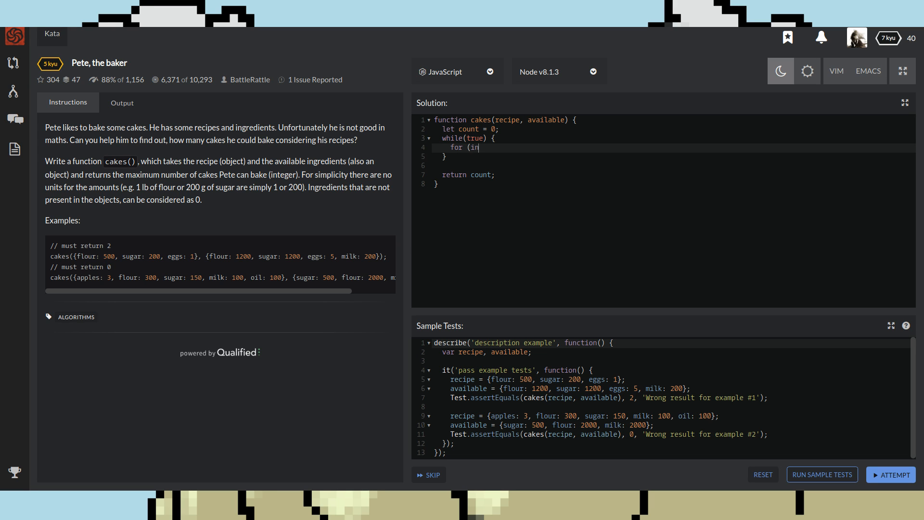
text(ngredient in)
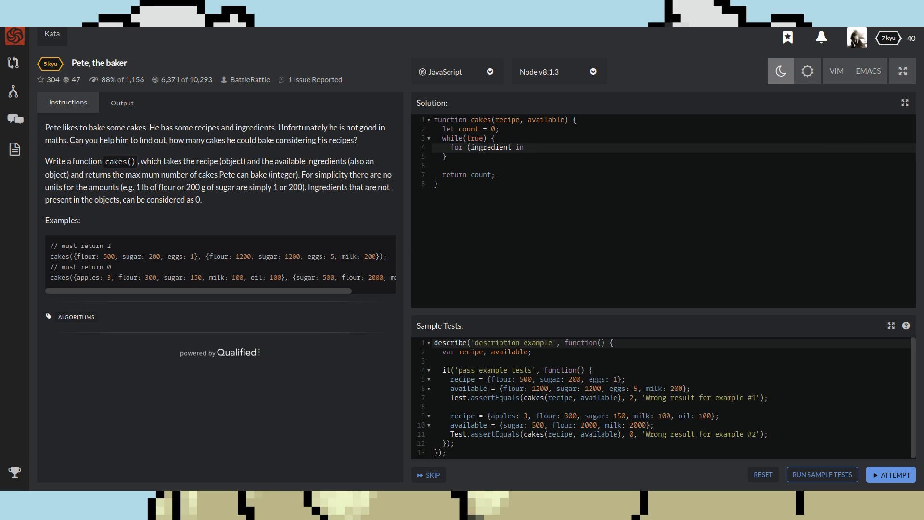
text(let)
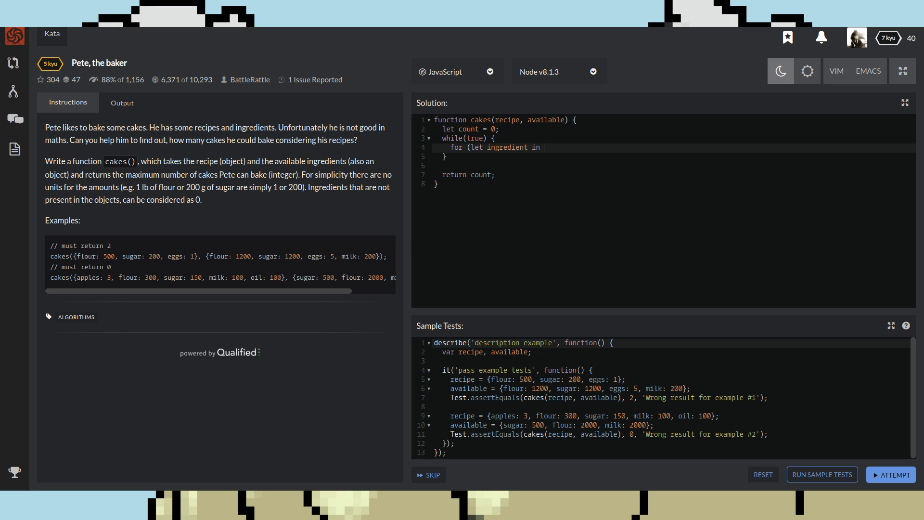
text(rece)
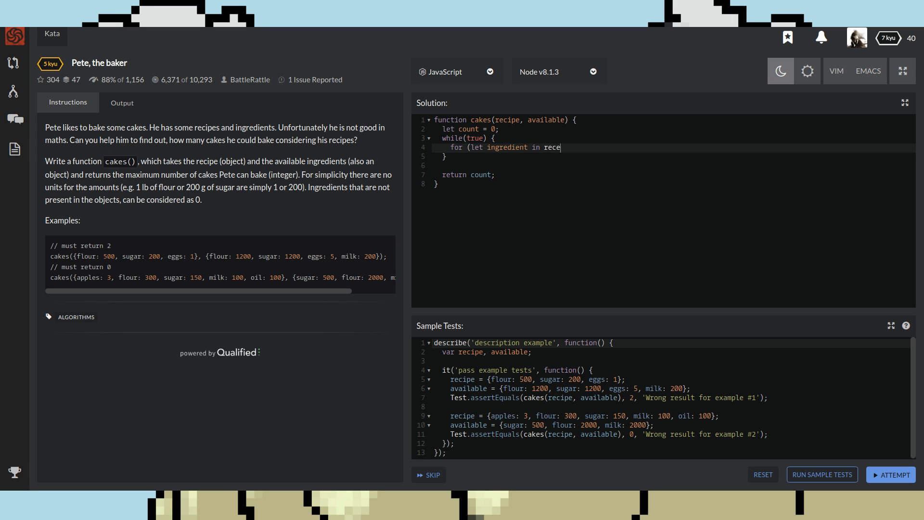
text(p)
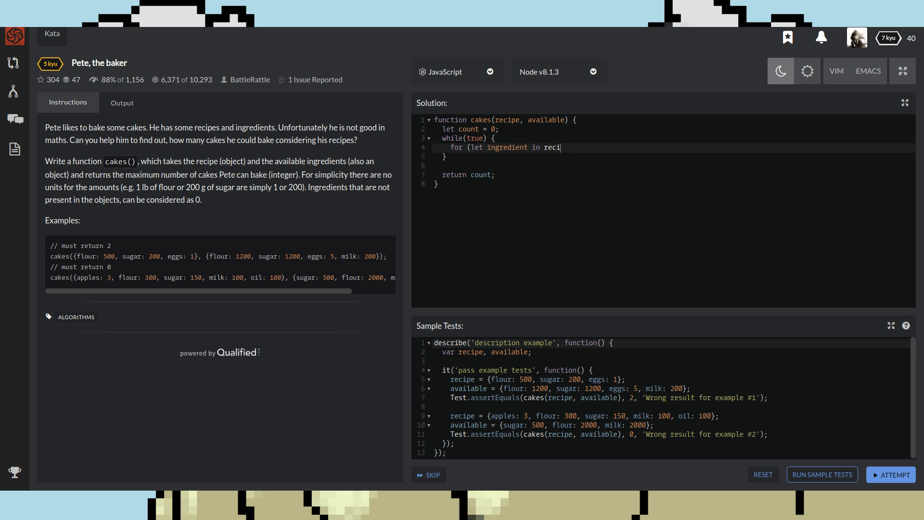
text(pe)
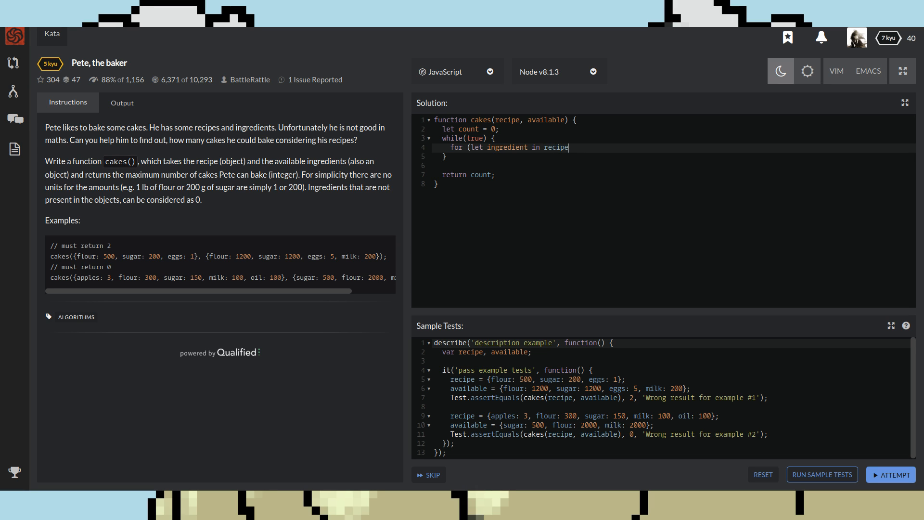
text())
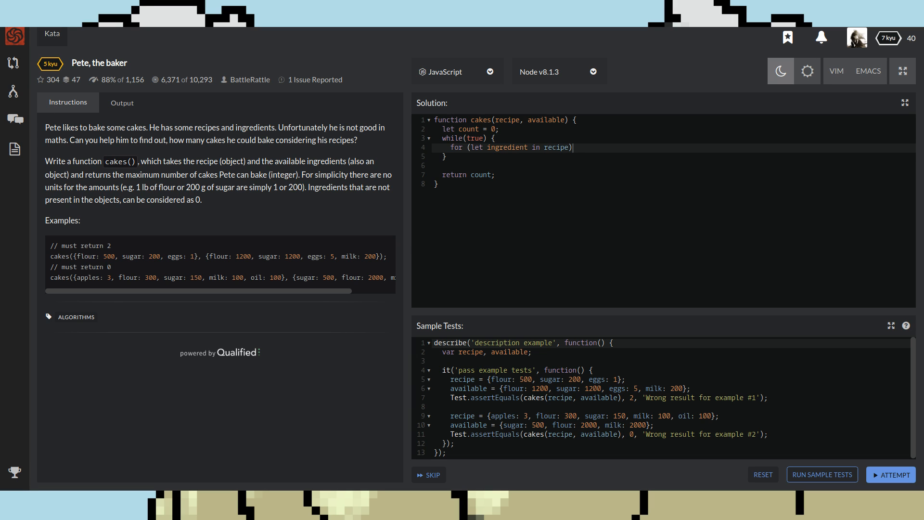
text({)
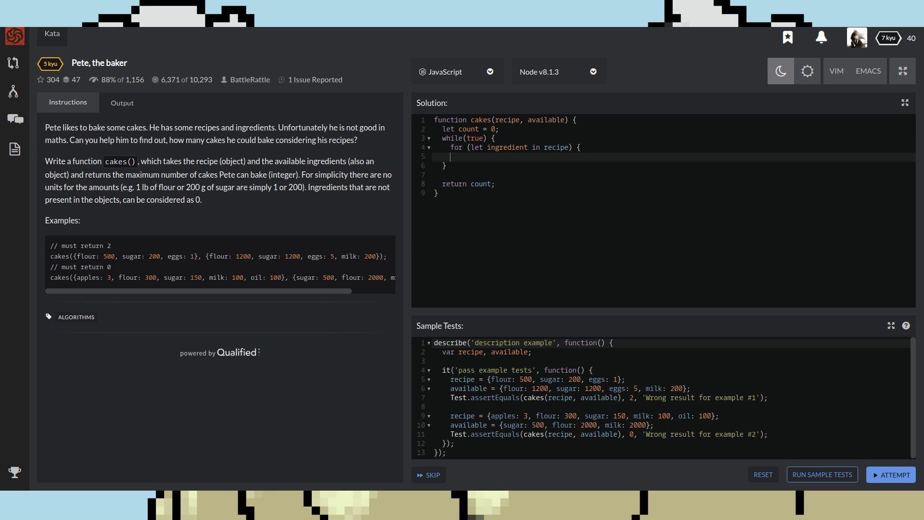
- Add 'console.log(ingredient);' inside the for loop and run the sample tests
key(Enter)
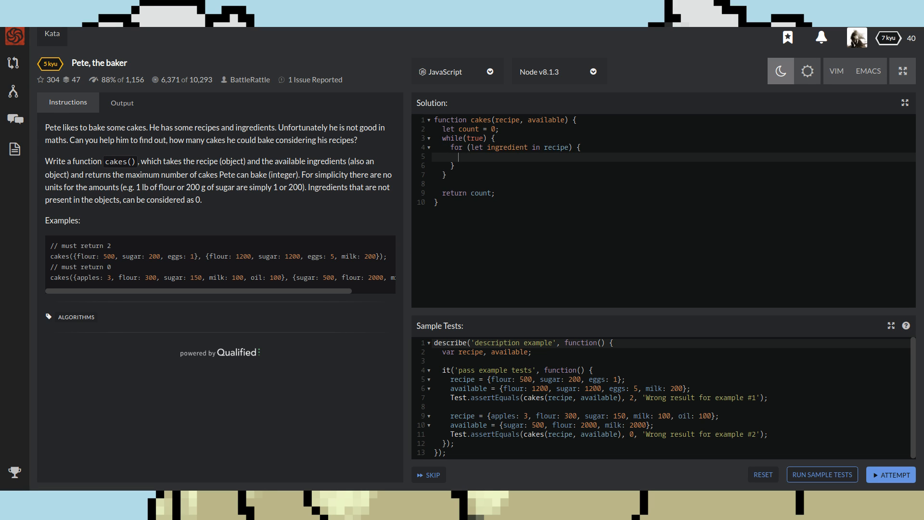
text(console)
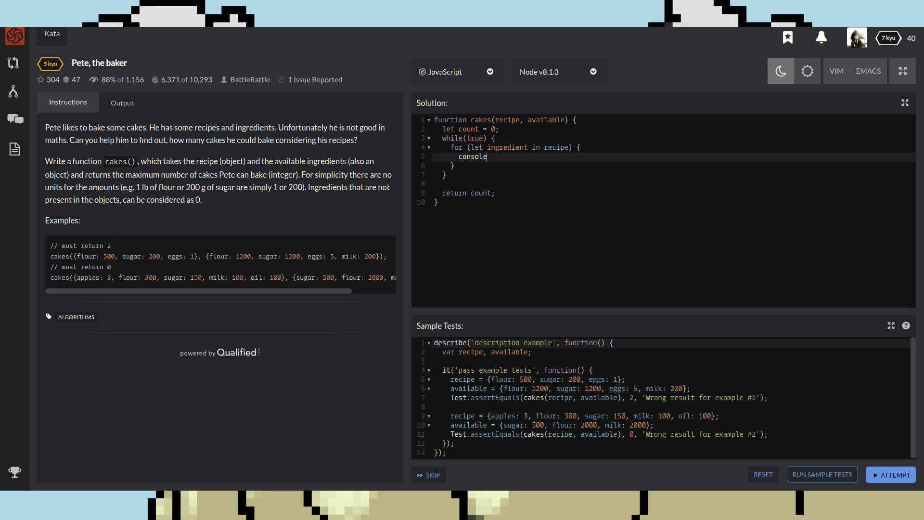
text(.log(i)
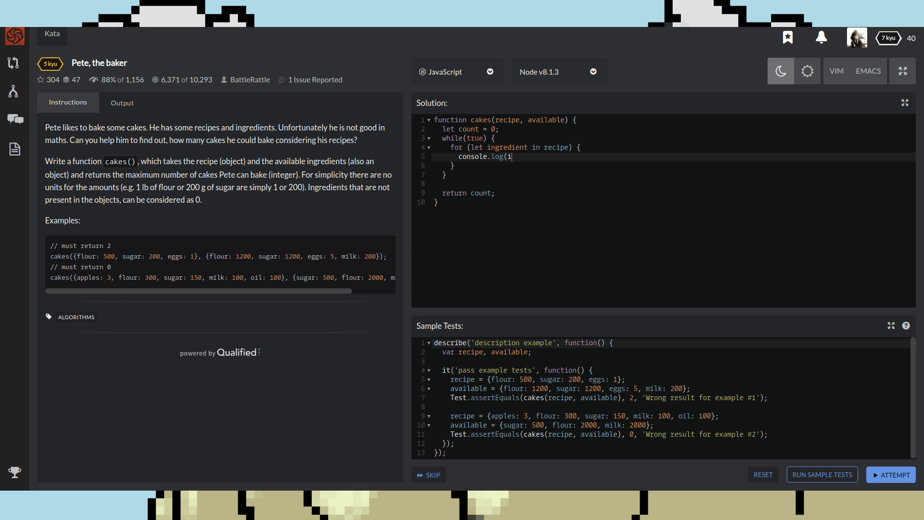
text(ngredi)
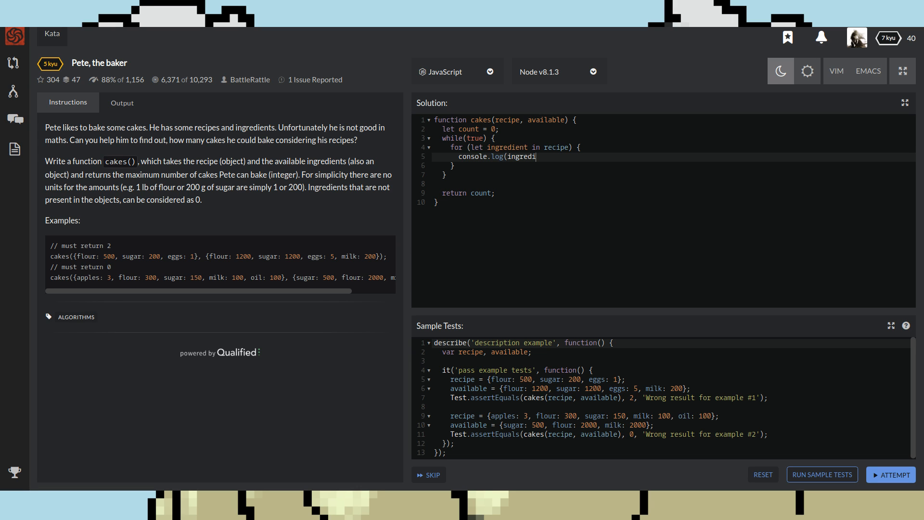
text(ent))
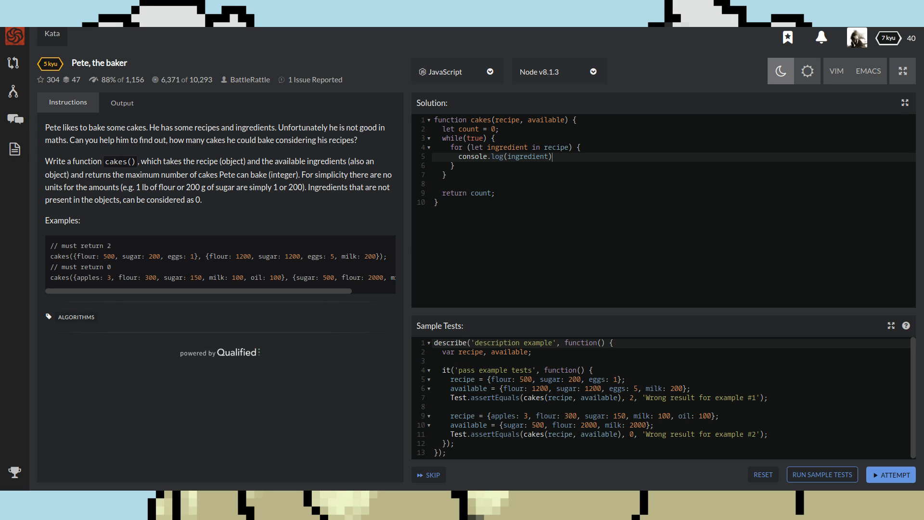
text(;)
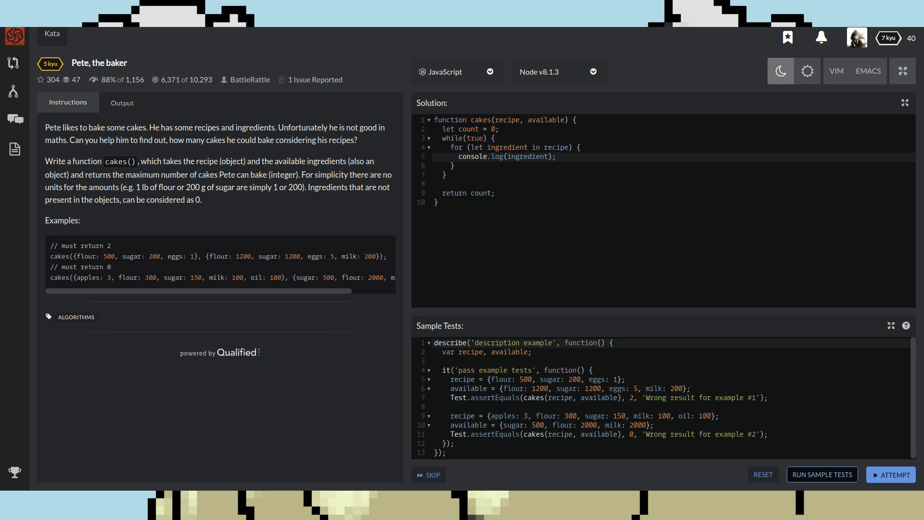
click(822, 475)
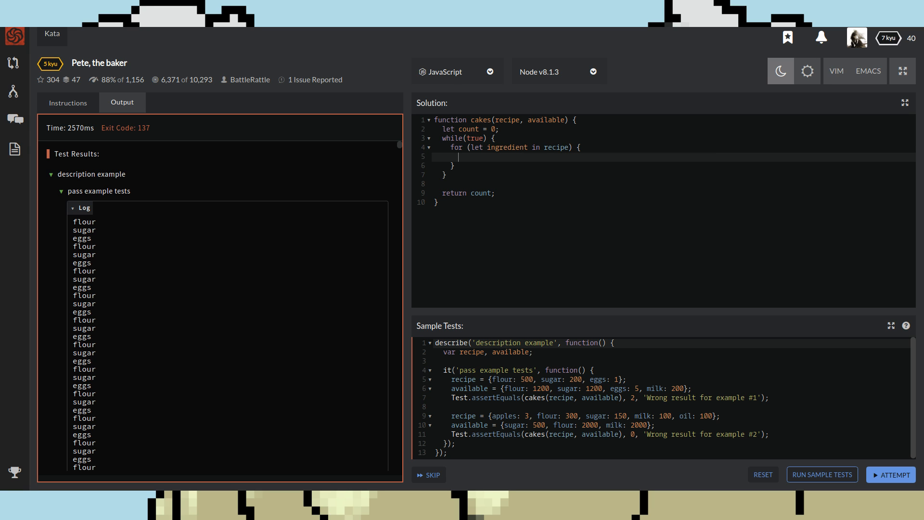
- Write the condition 'if (available[ingredient] - recipe[ingredient]' inside the for loop
text(if)
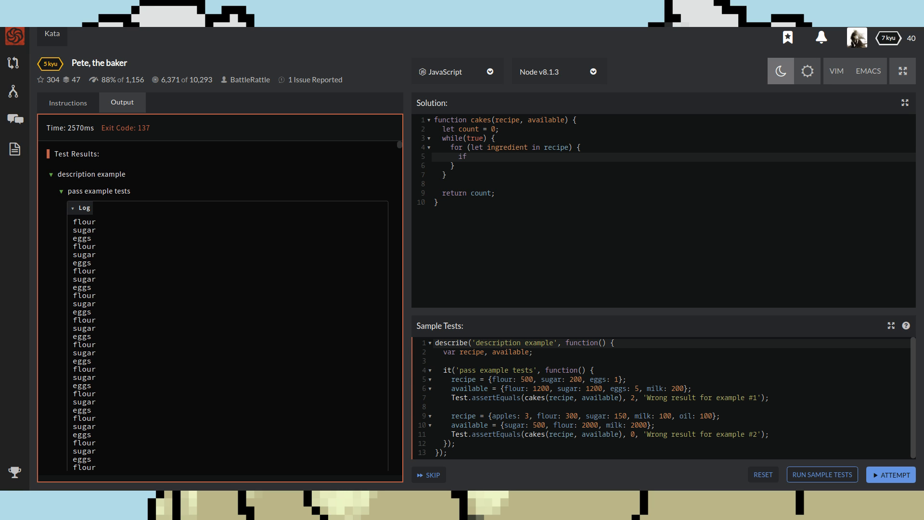
text(()
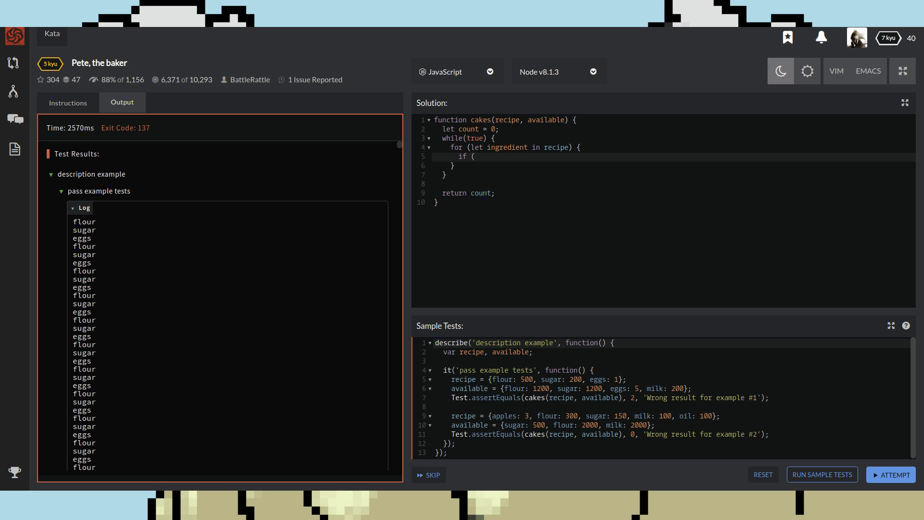
text(recid)
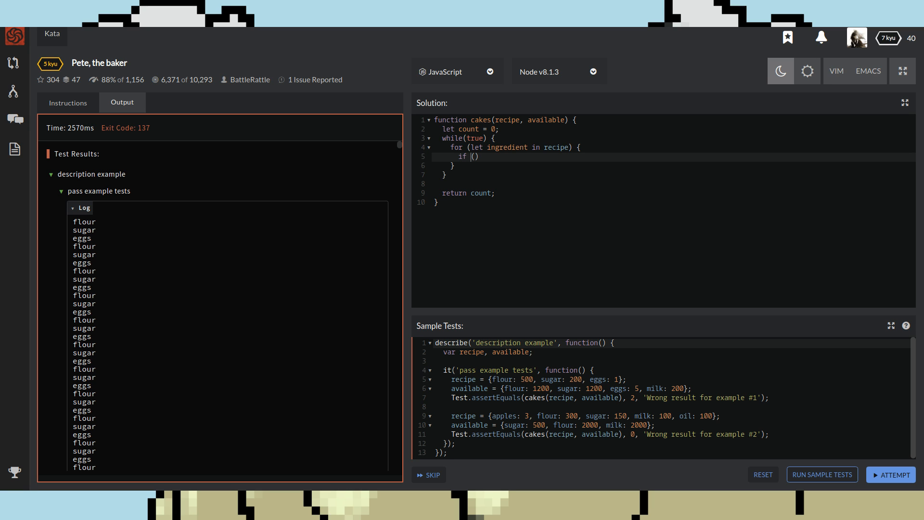
text(avail)
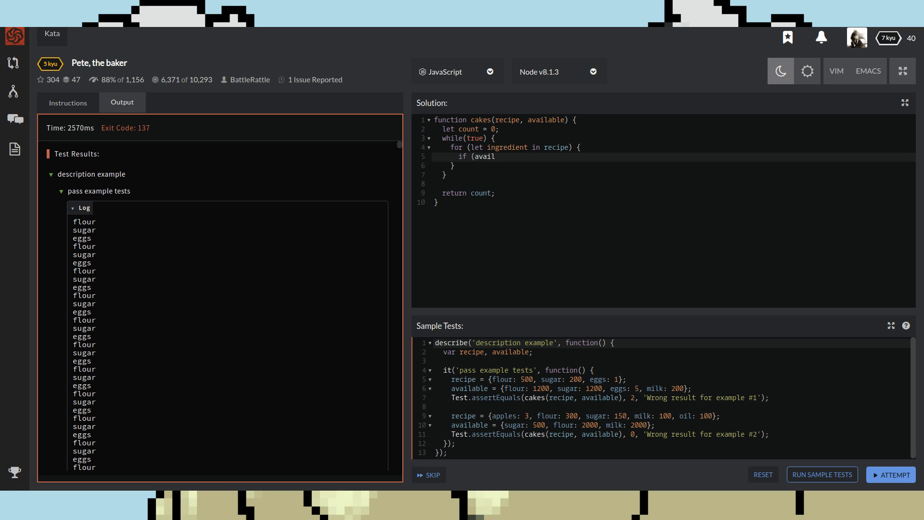
text(able)
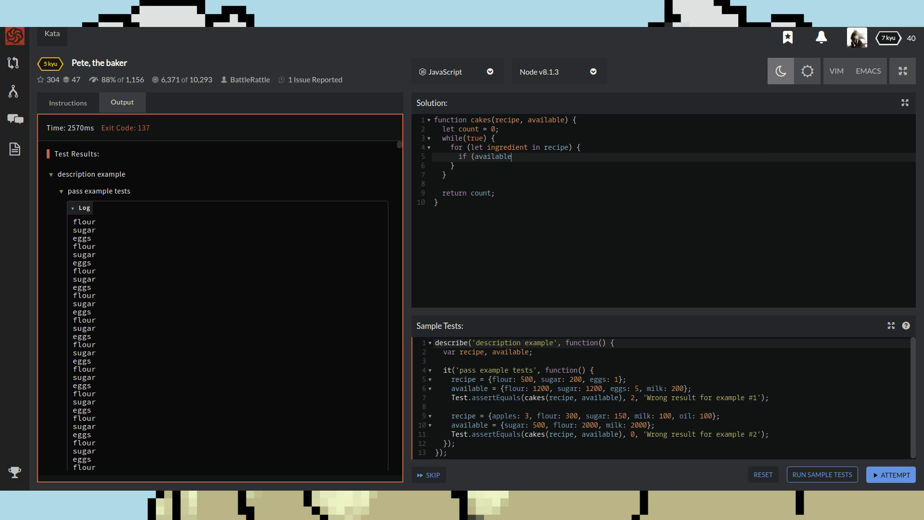
text([in)
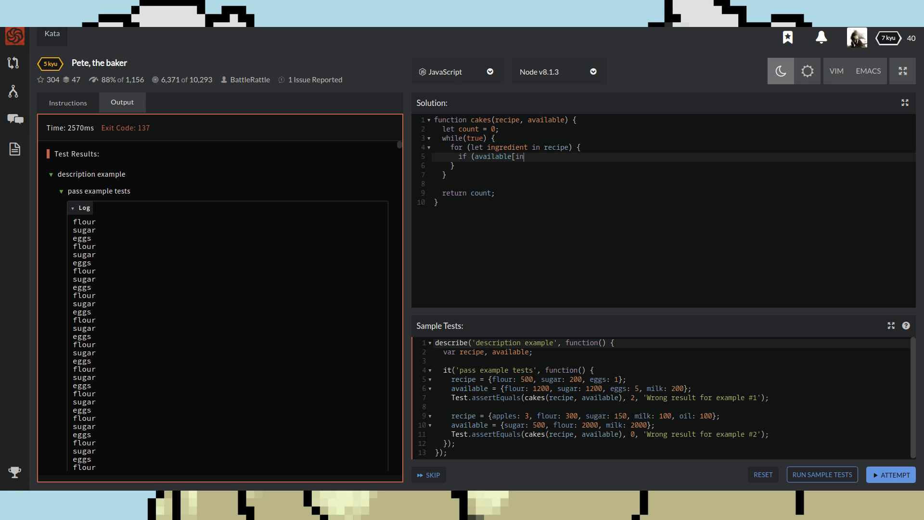
text(gredie)
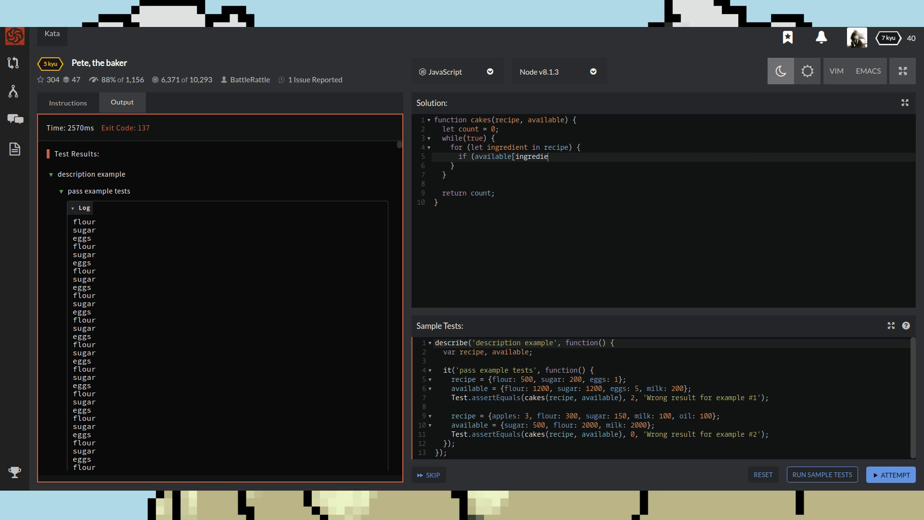
text(nt])
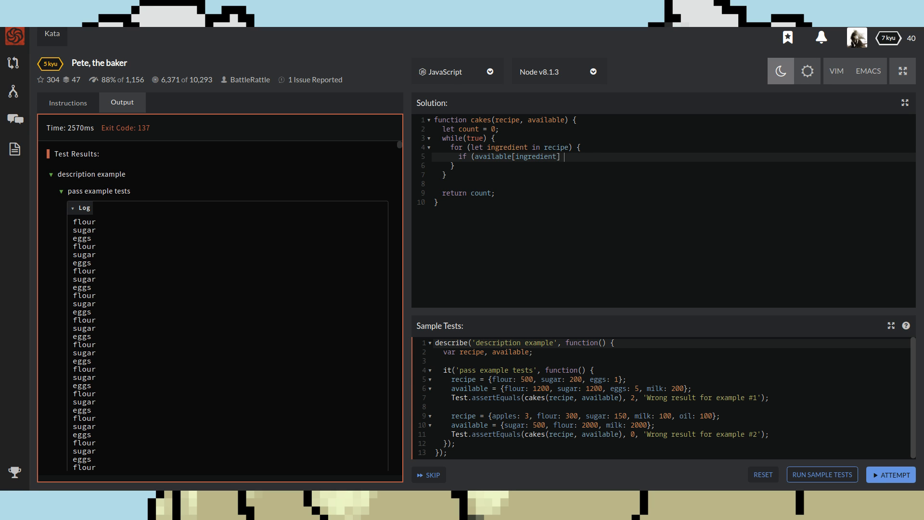
text(- re)
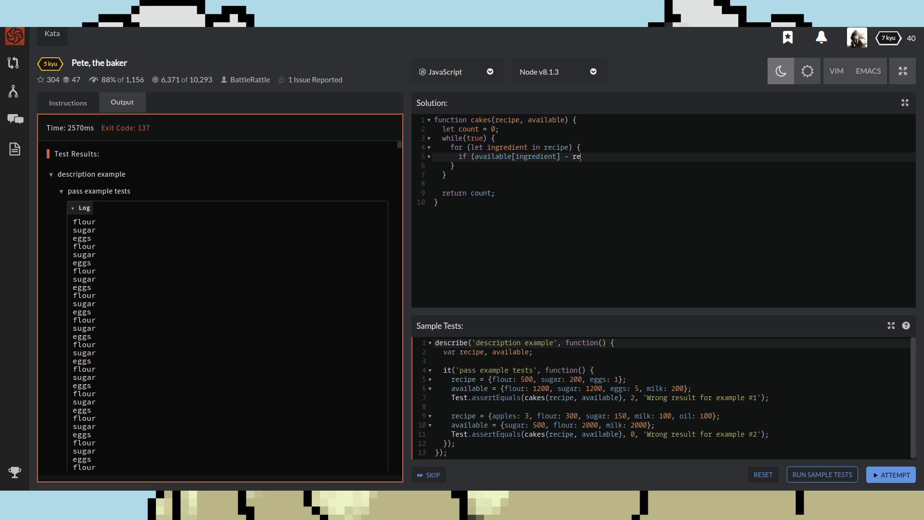
text(c)
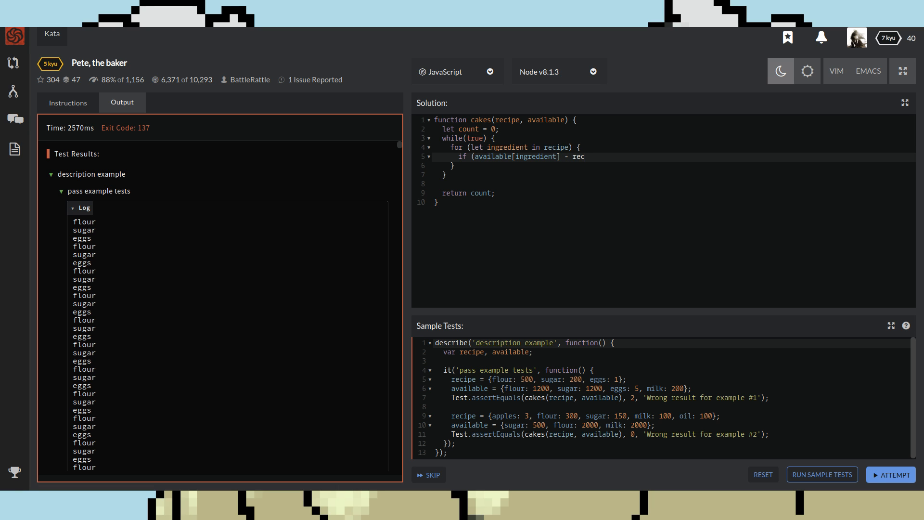
text(ipe)
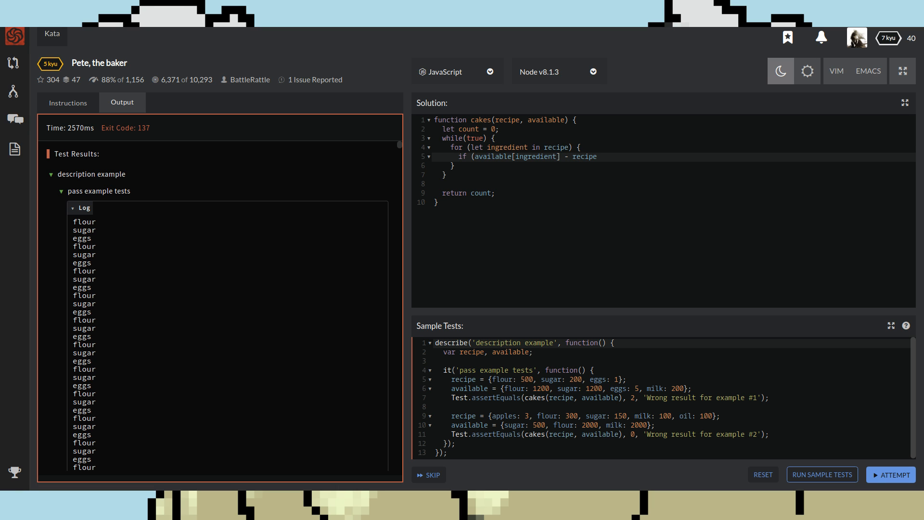
text([in)
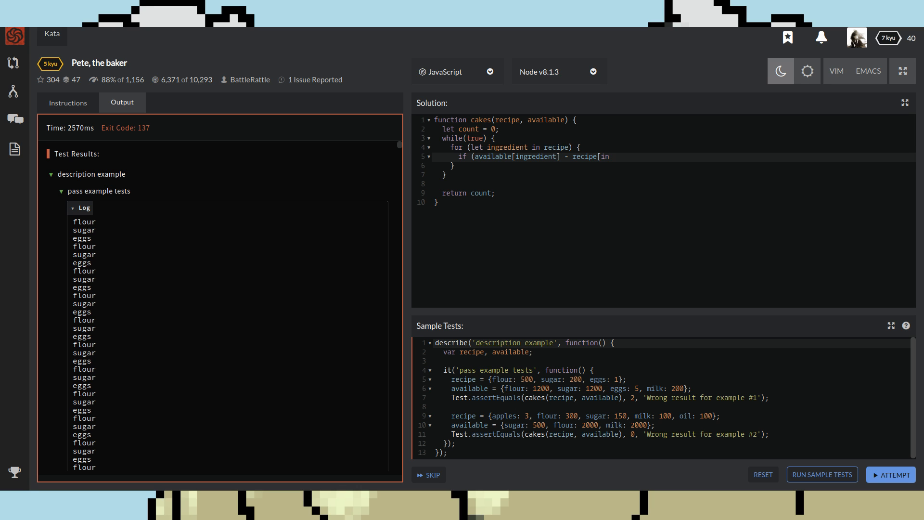
text(gredient)
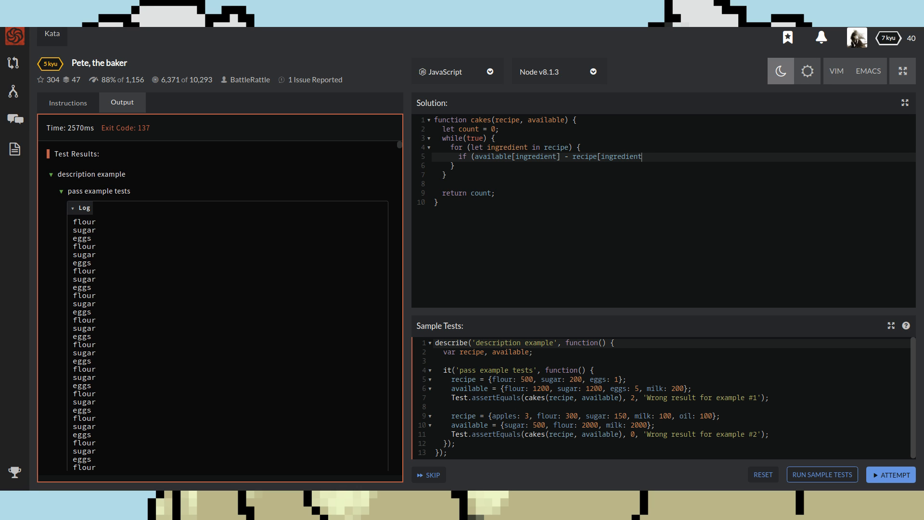
text(])
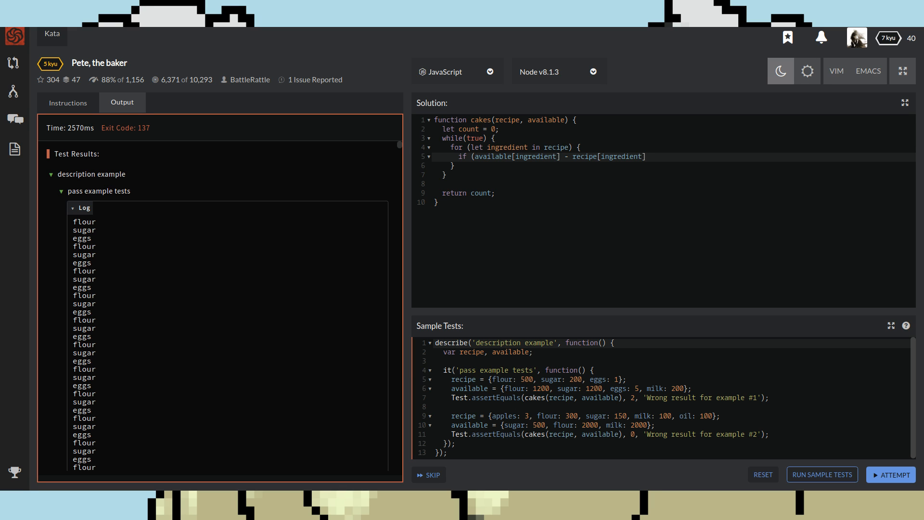
- Complete the check with '< 0) { return count; }' so a shortage returns the count
text(<)
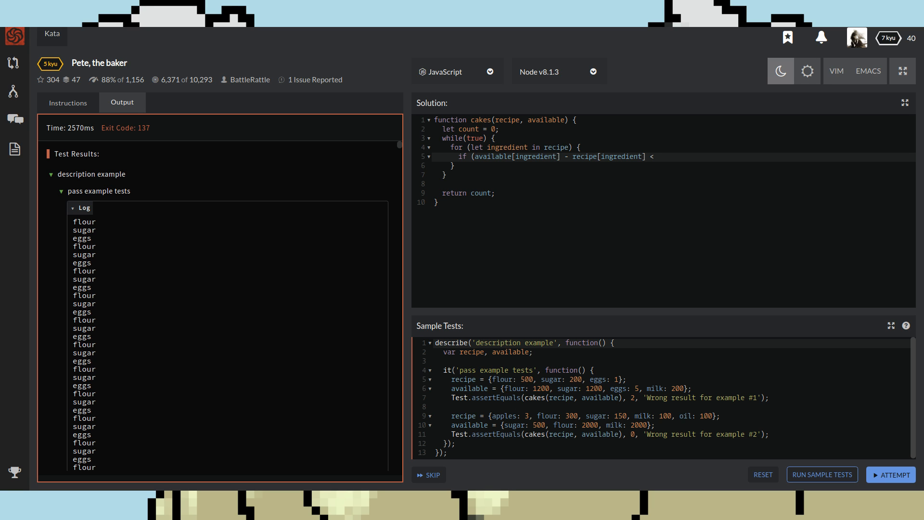
text(0)
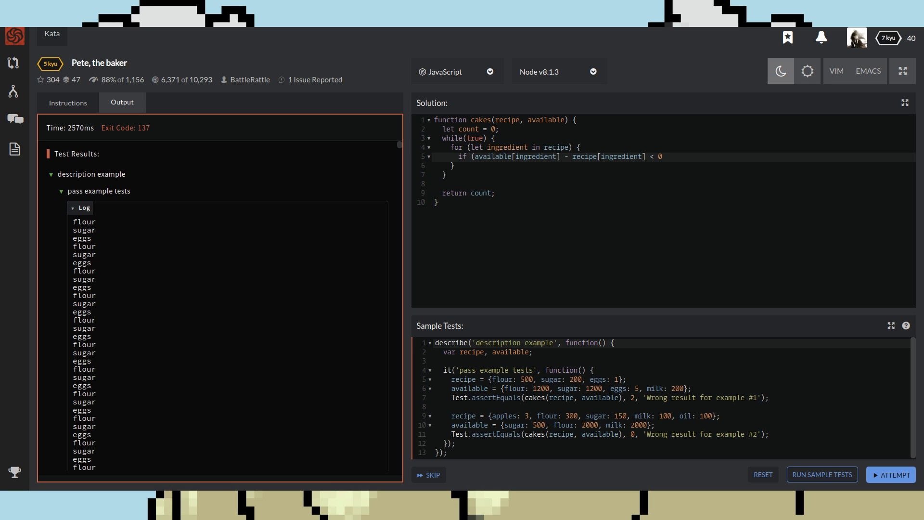
text())
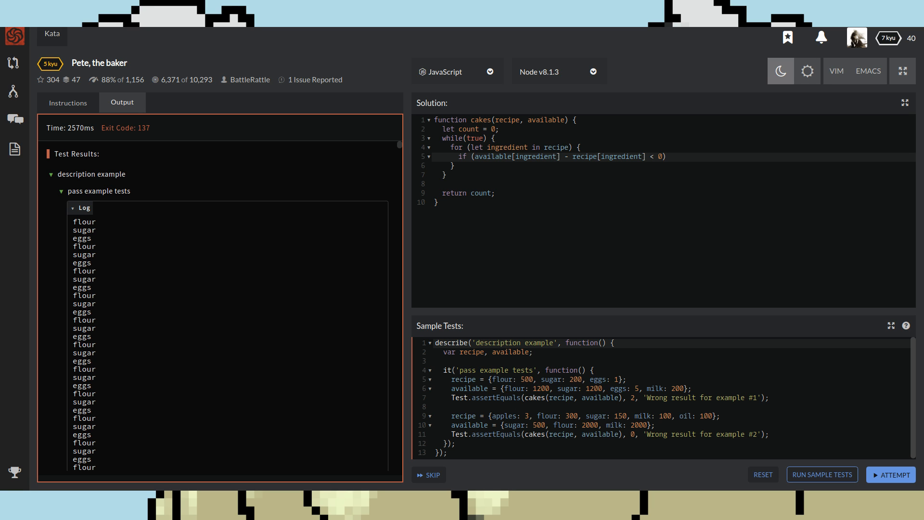
text({)
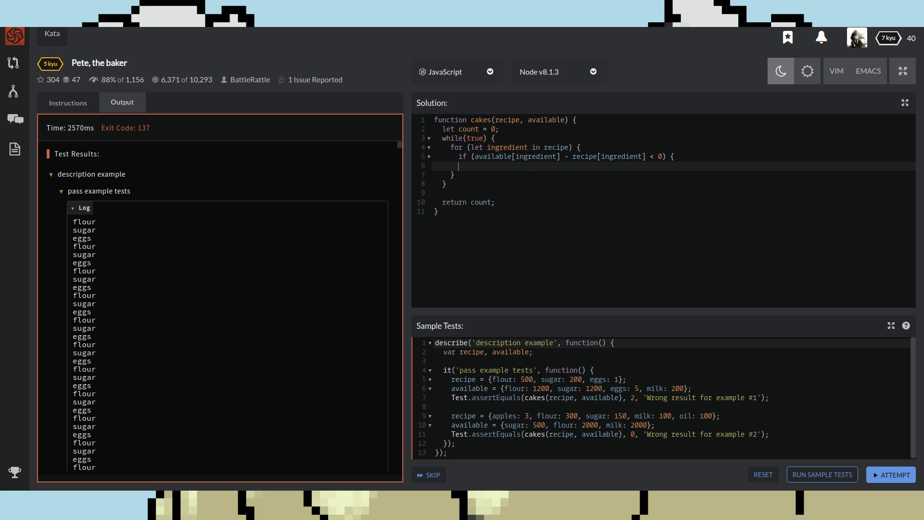
text(return c)
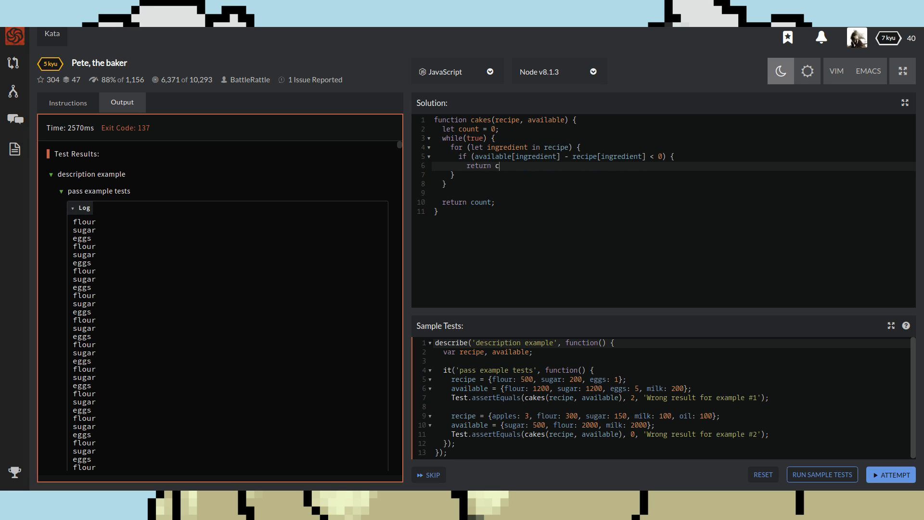
text(ount)
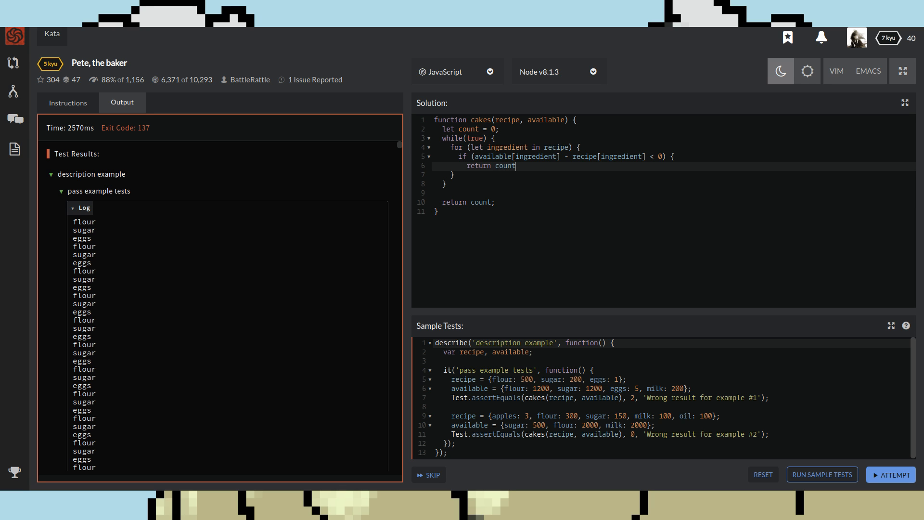
text(;)
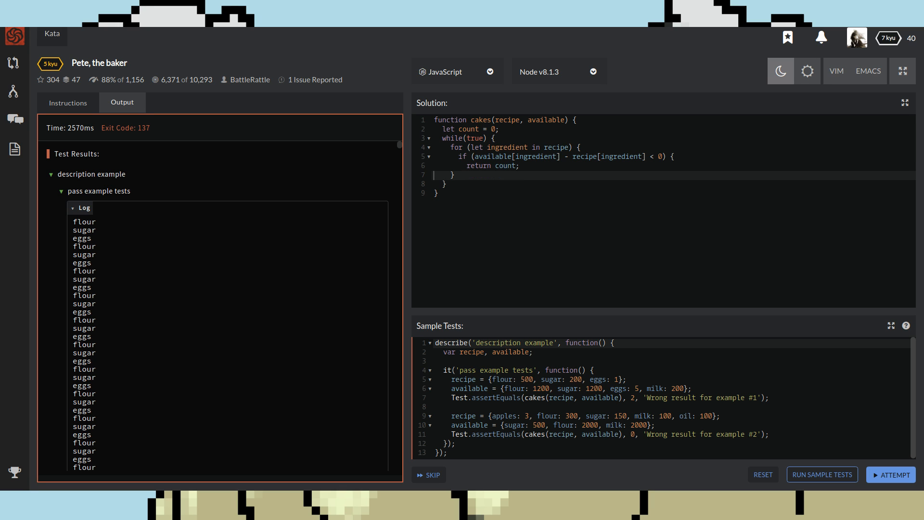
- Add an else branch after the if block starting with 'available[ingredient]'
click(435, 175)
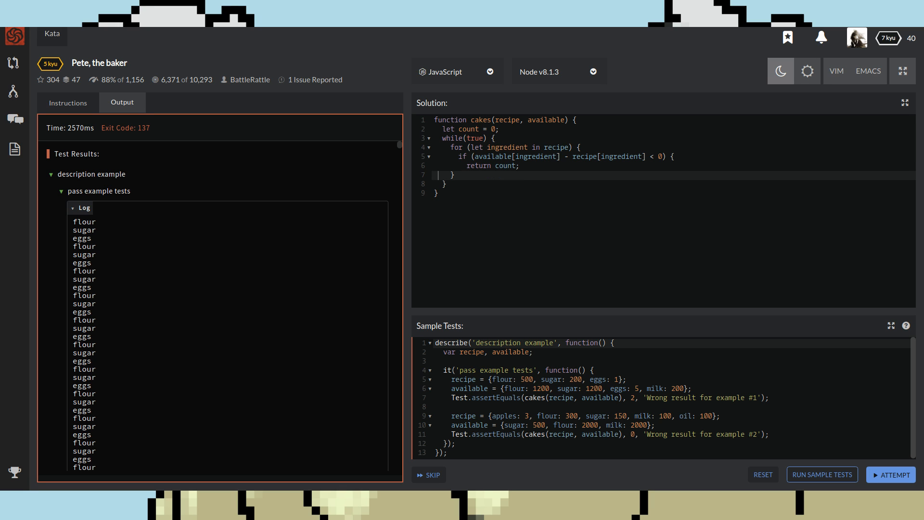
click(455, 176)
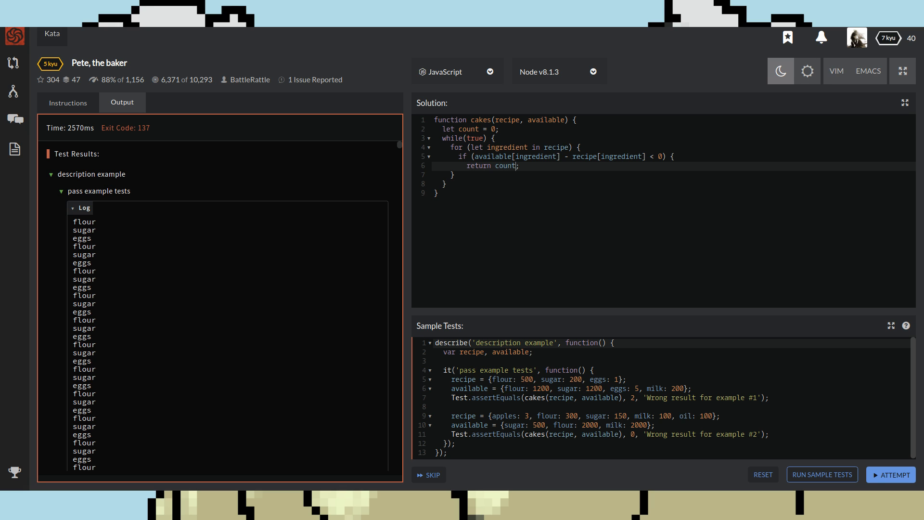
key(Enter)
text(})
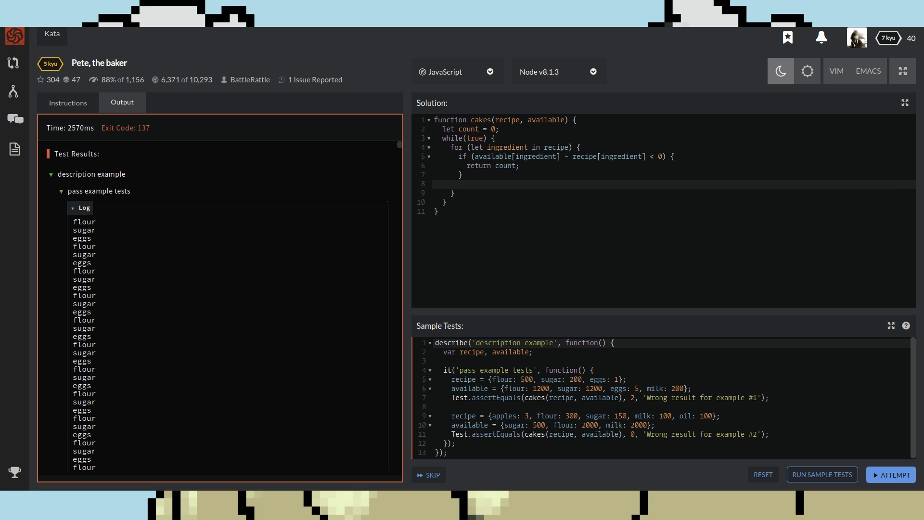
text(else)
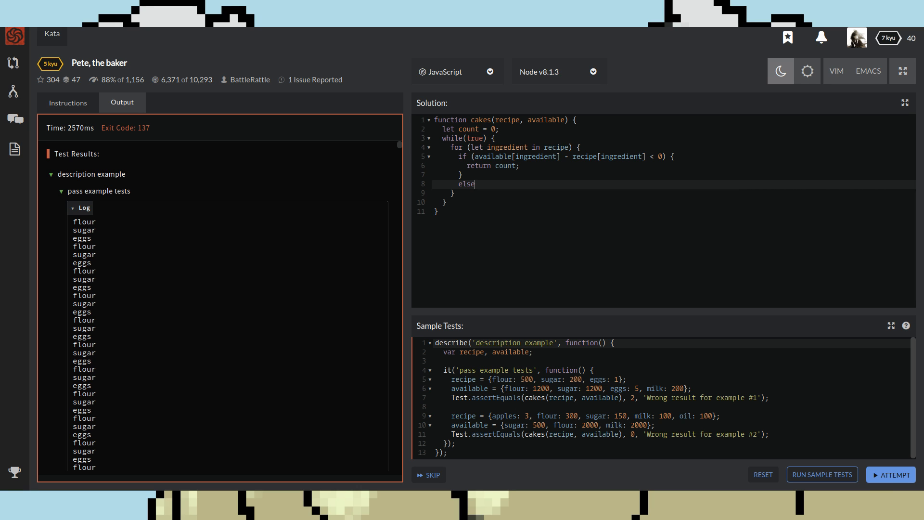
text({)
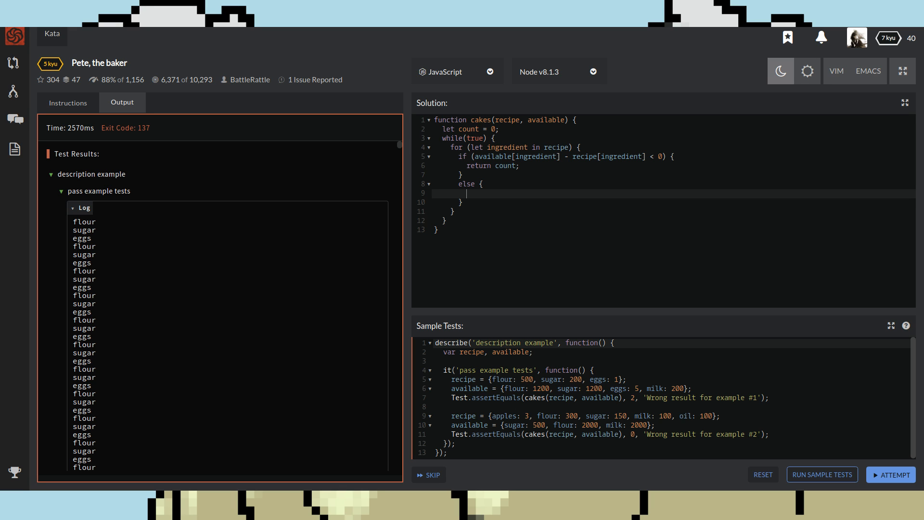
text(a)
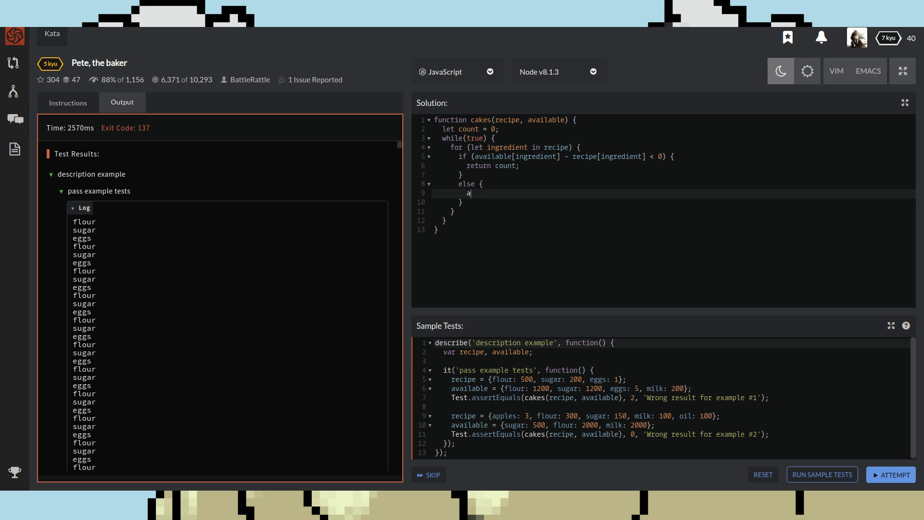
text(va)
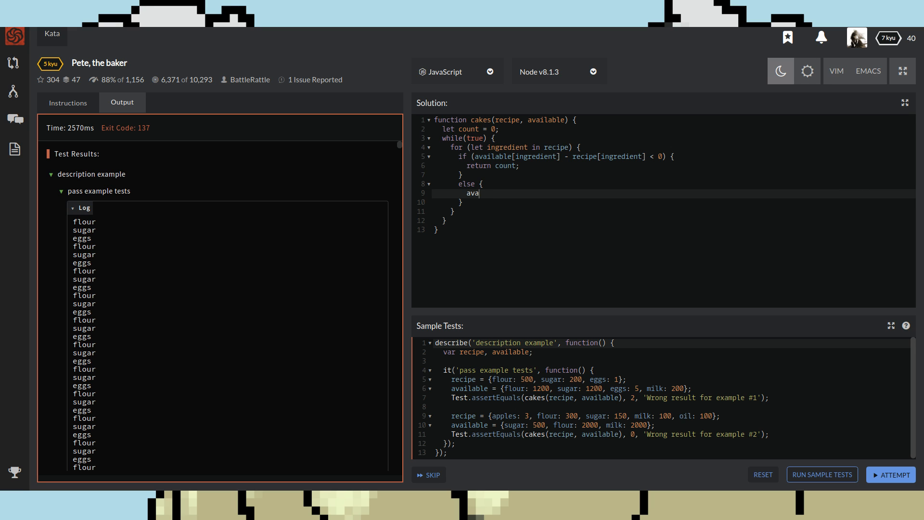
text(ilabl)
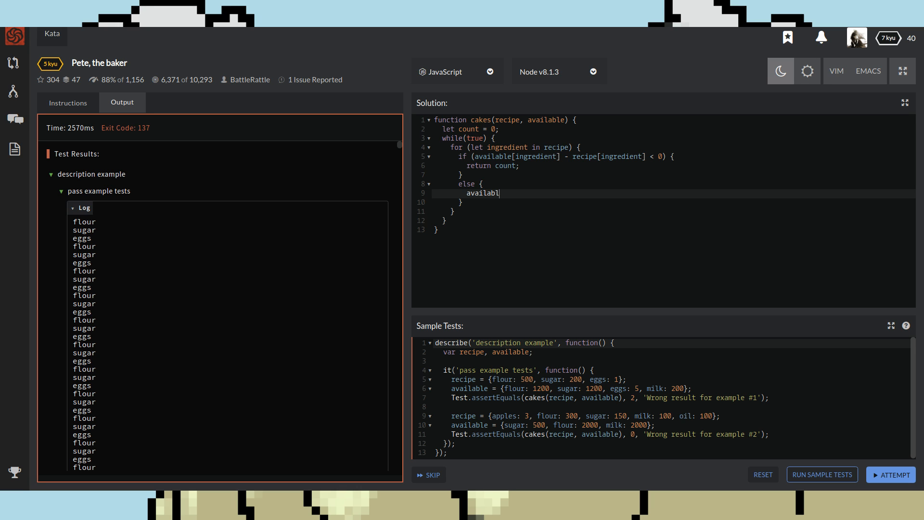
text(e)
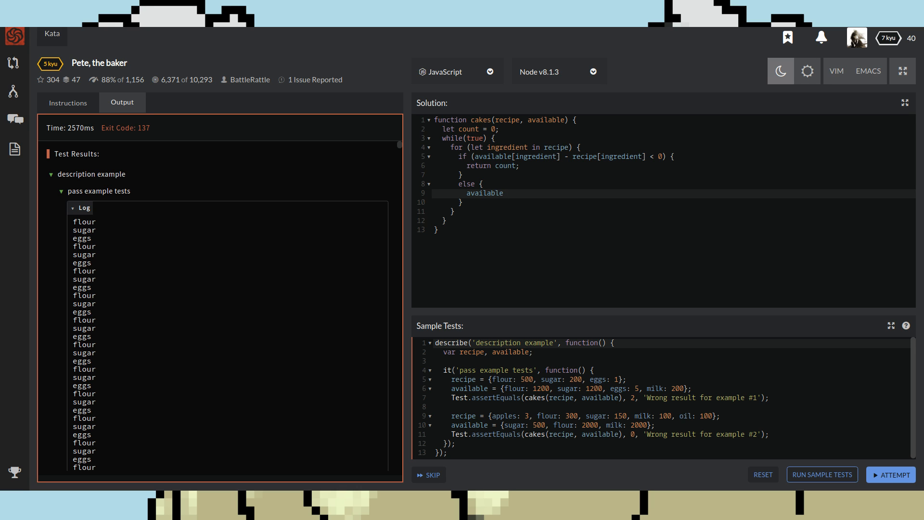
text([in)
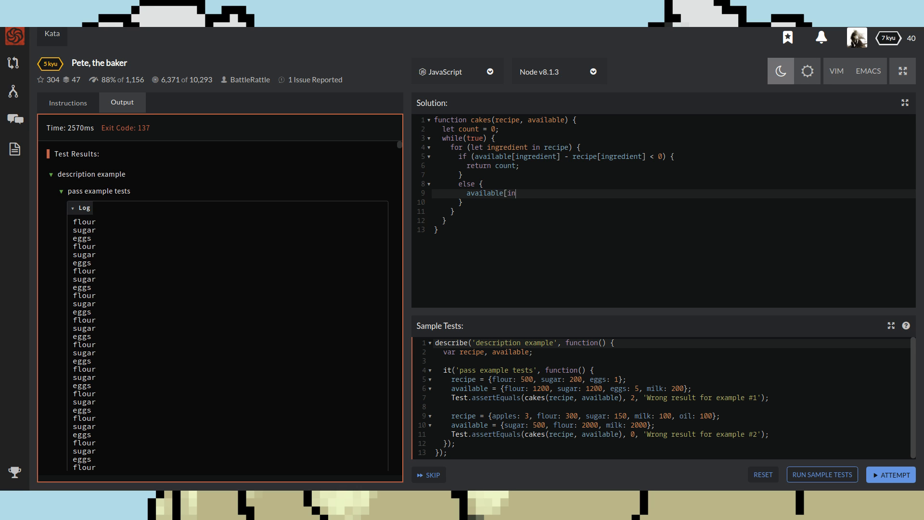
text(gre)
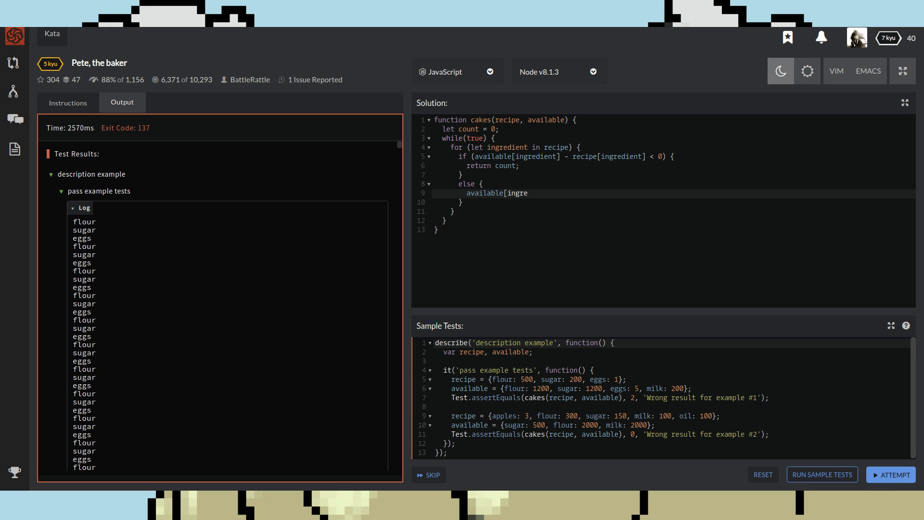
text(dient)
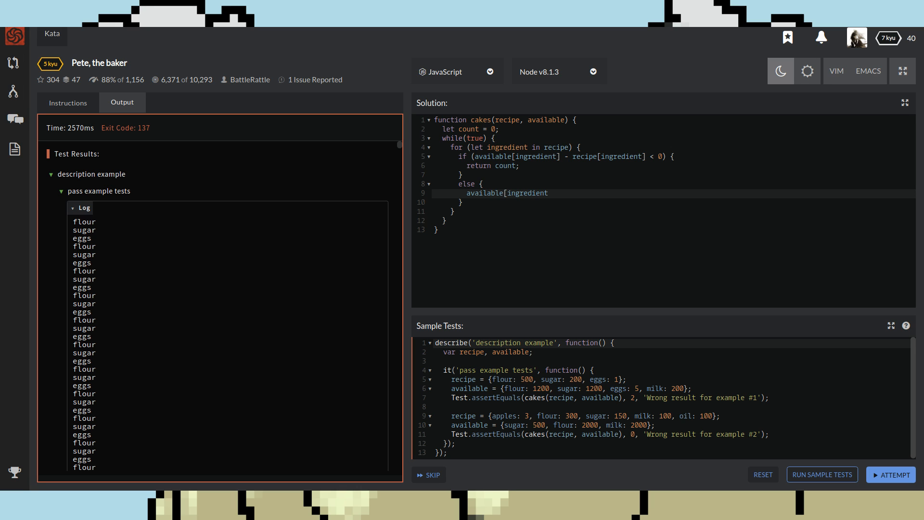
- Finish '-= recipe[ingredient]' in the else branch and add 'count++;' after the for loop
text(=)
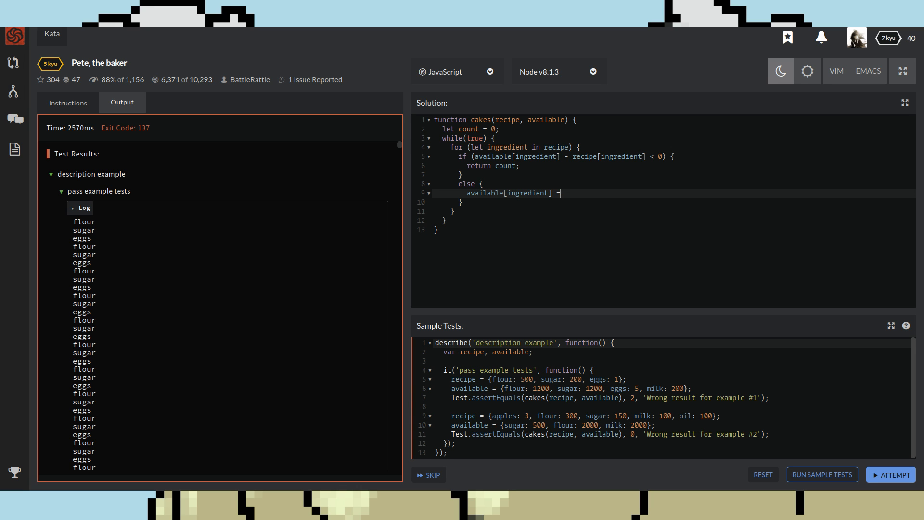
text(-)
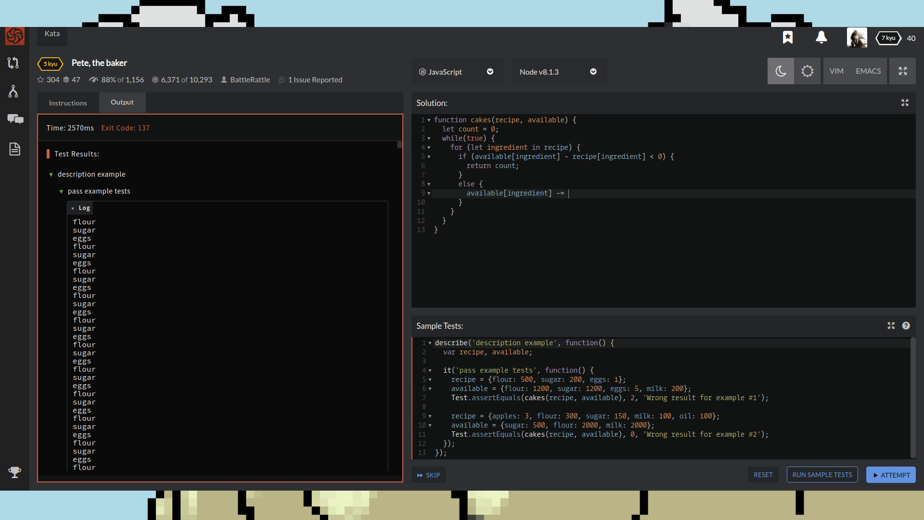
text(rec)
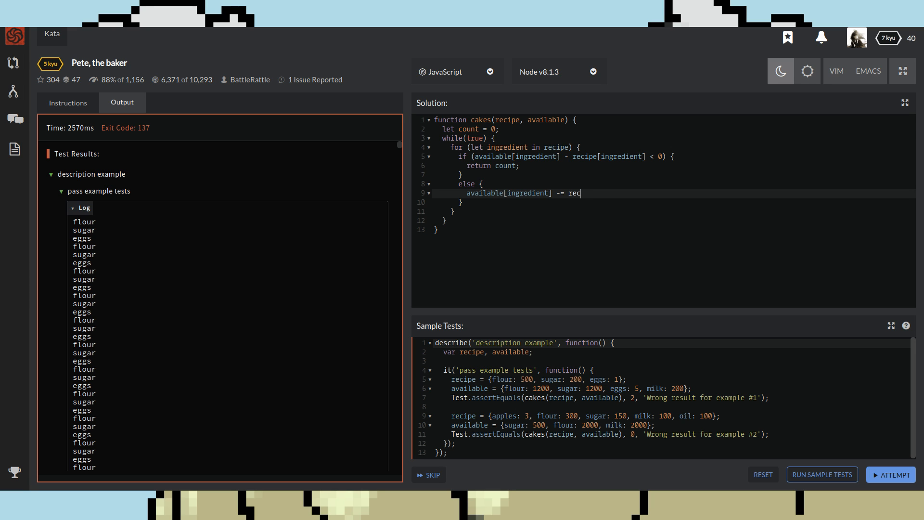
text(ipe)
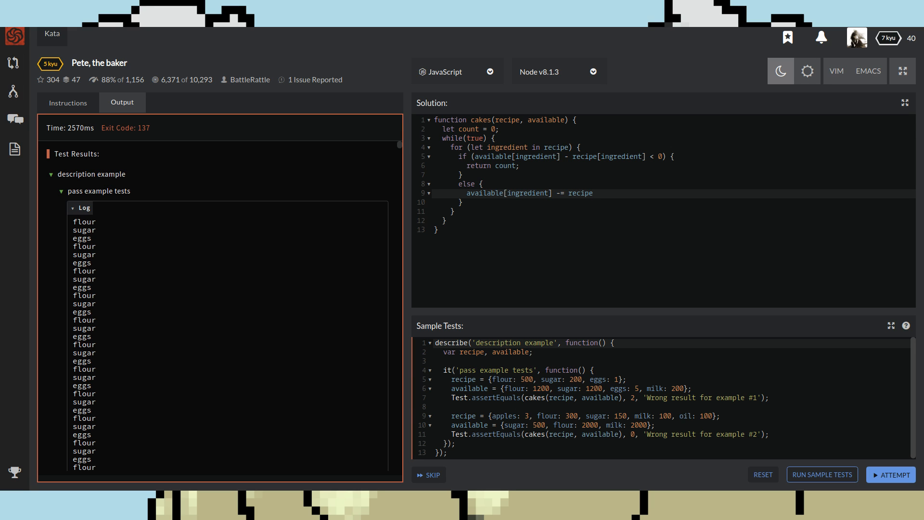
text([)
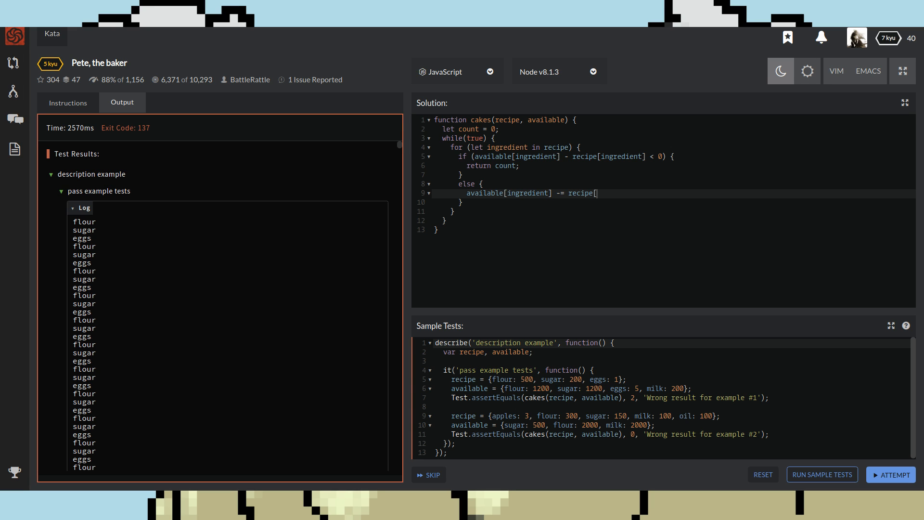
text(ingredient)
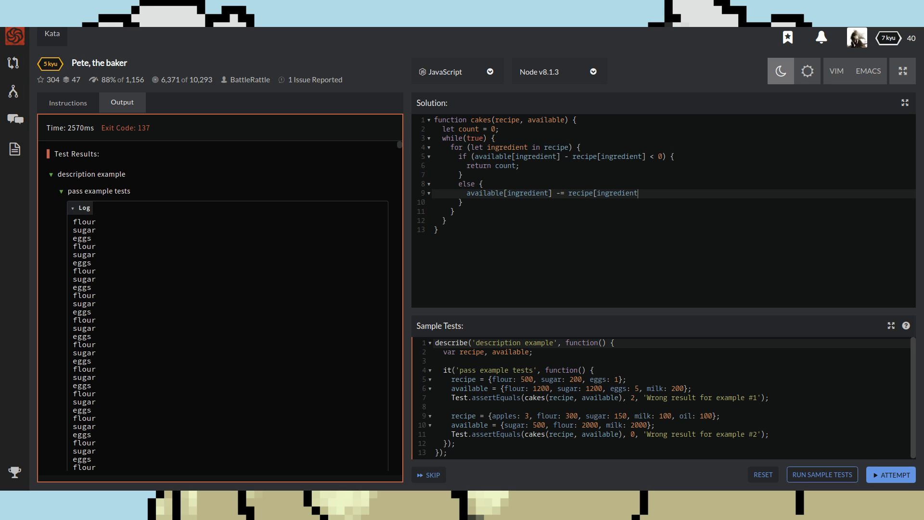
text(])
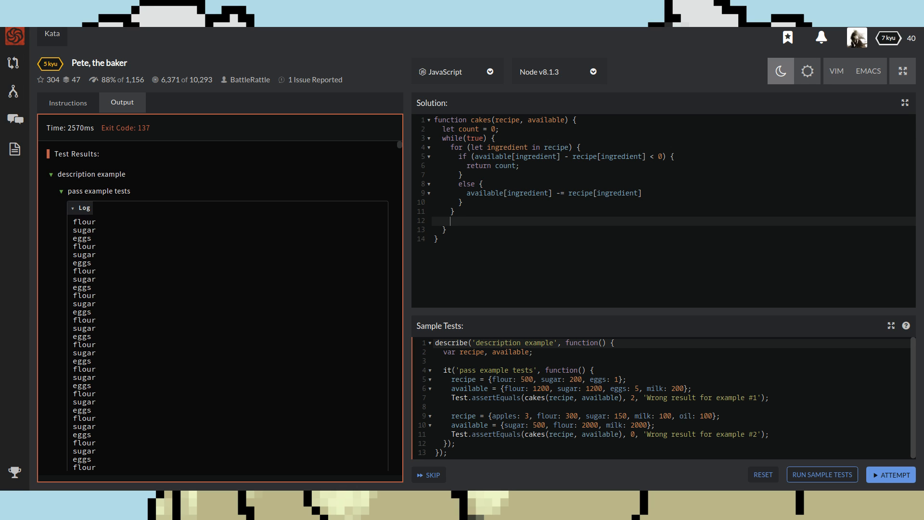
text(count)
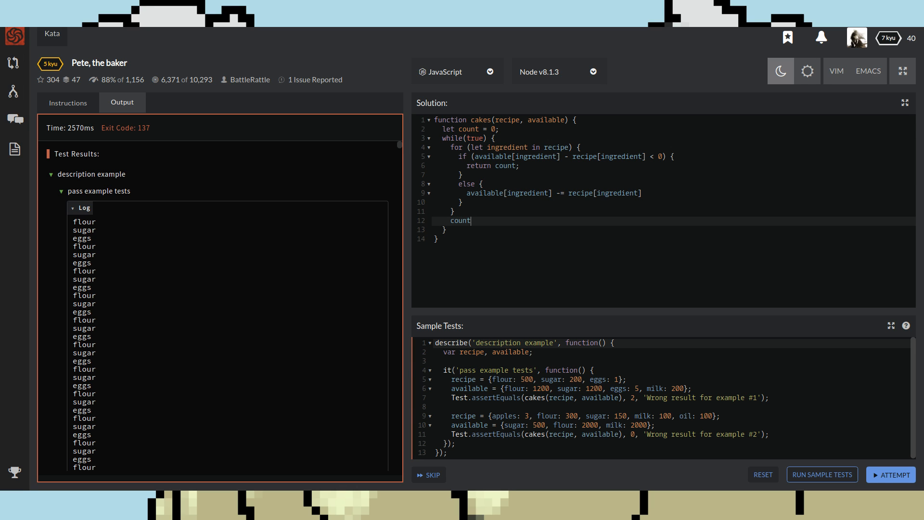
text(++;)
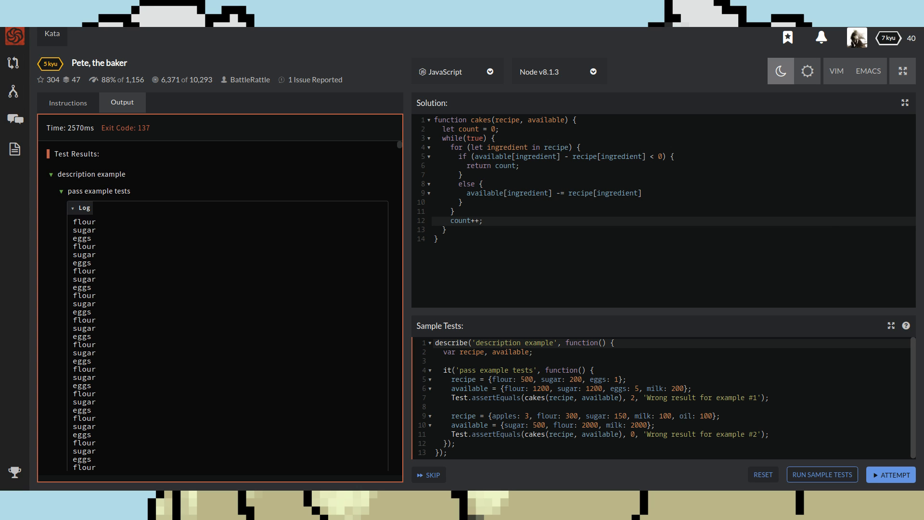
- Run the sample tests on the edited solution: example #1 passes, example #2 gets 3 instead of 0
click(483, 220)
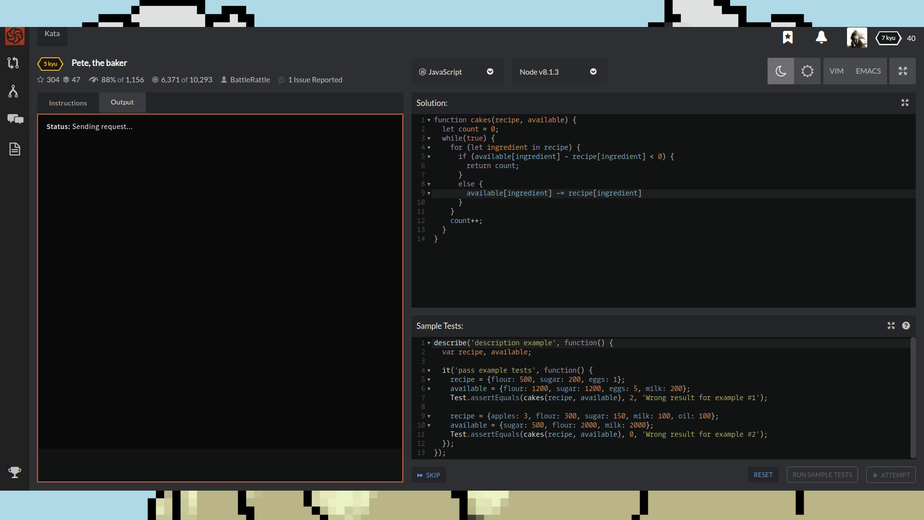
click(822, 473)
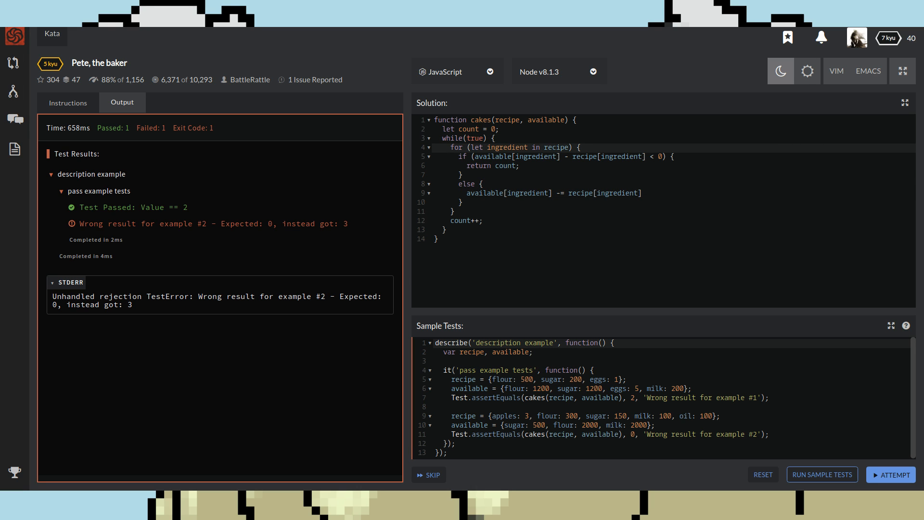
- Add 'if(!available[ingredient]) { return count; }' at the top of the loop and rerun the sample tests
key(Enter)
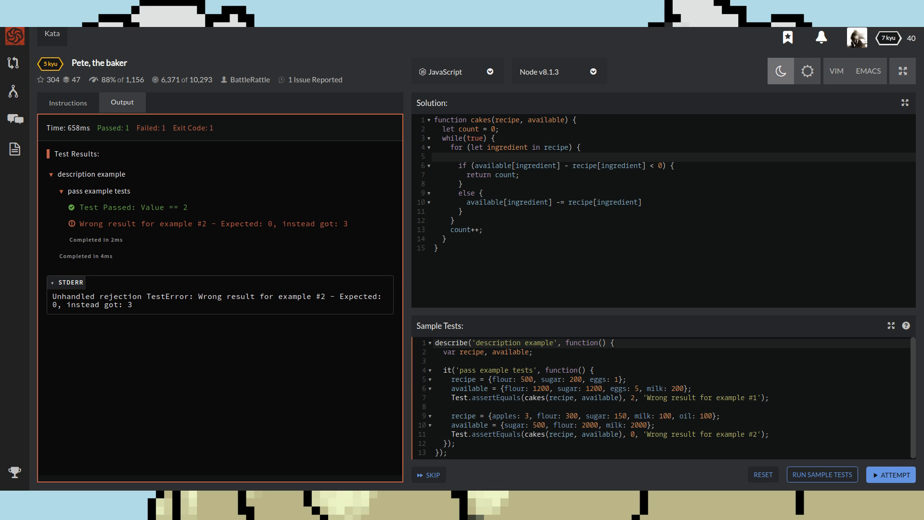
text(if()
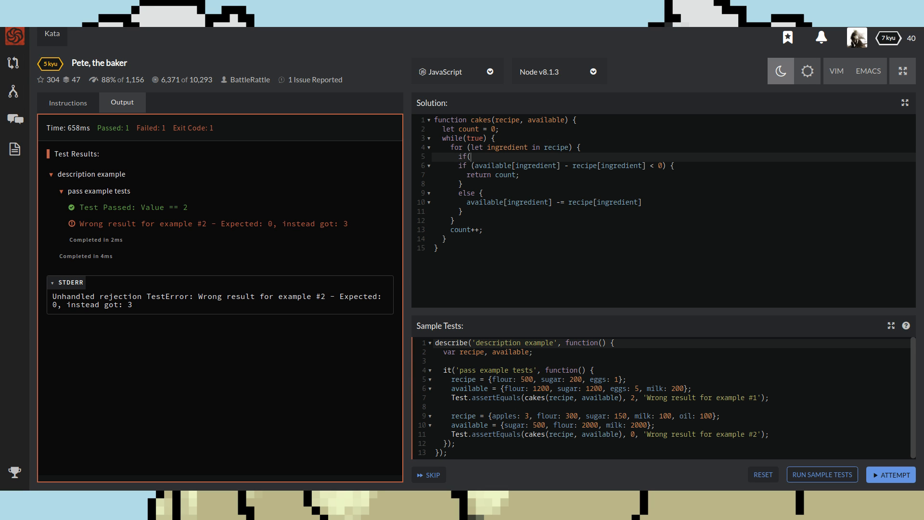
text())
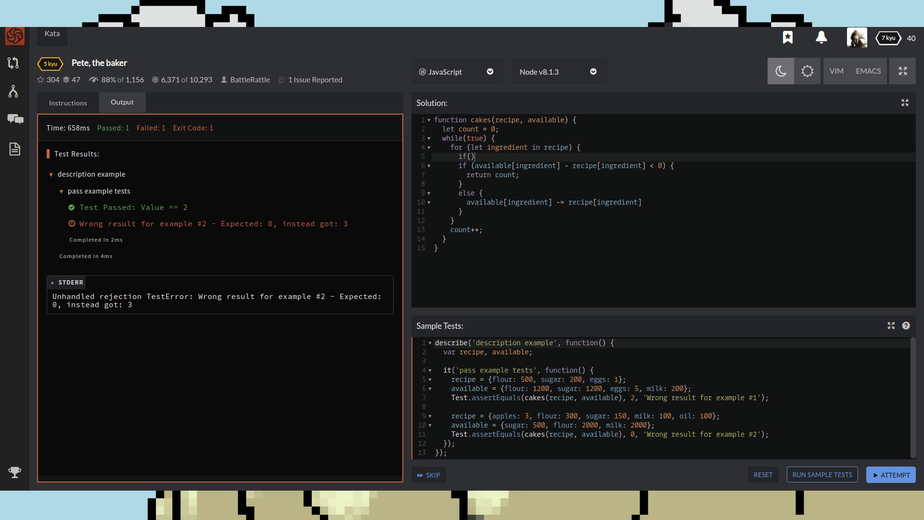
text(!available[i)
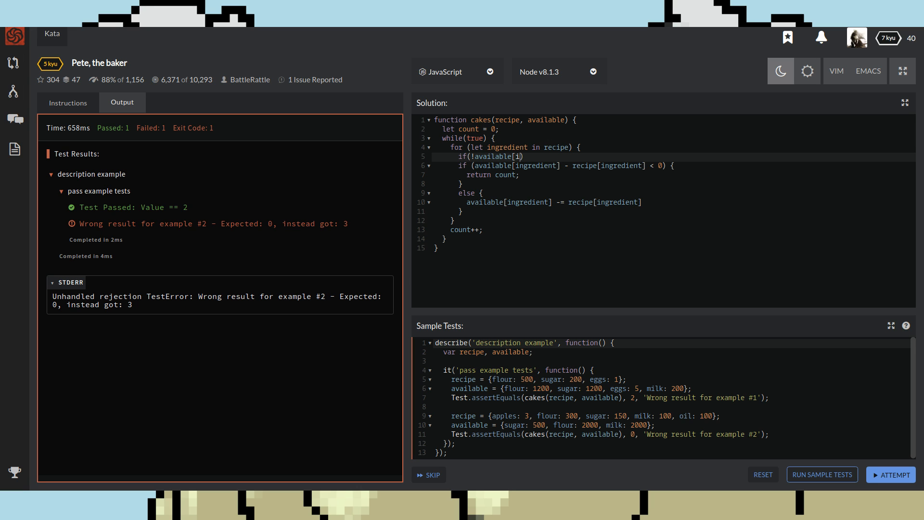
text(ngredient)
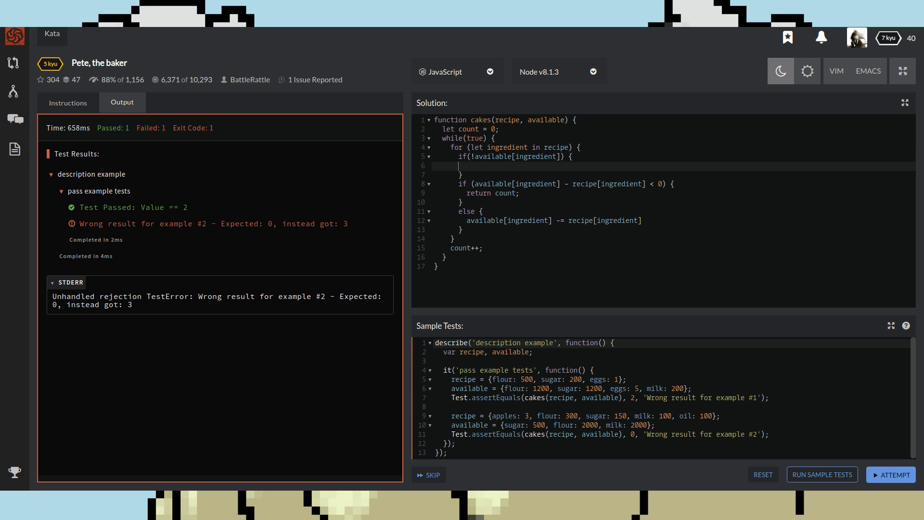
text(retrun)
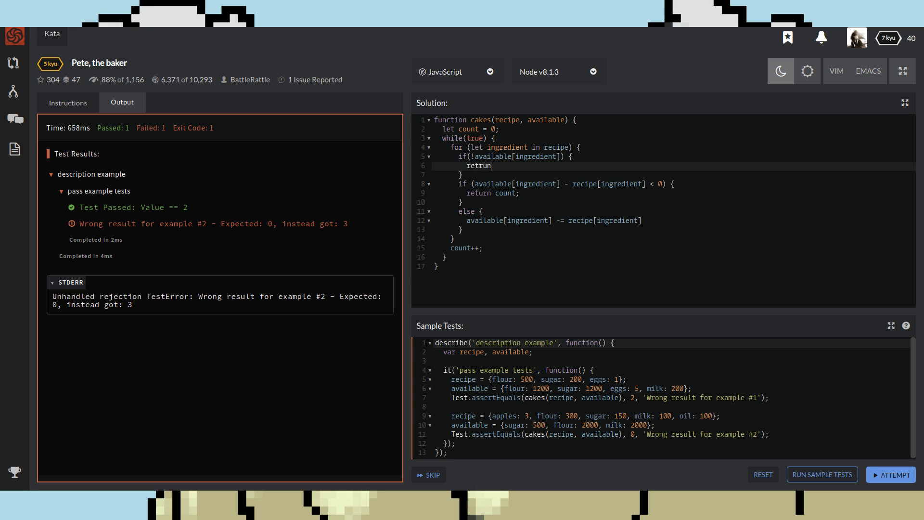
text(return)
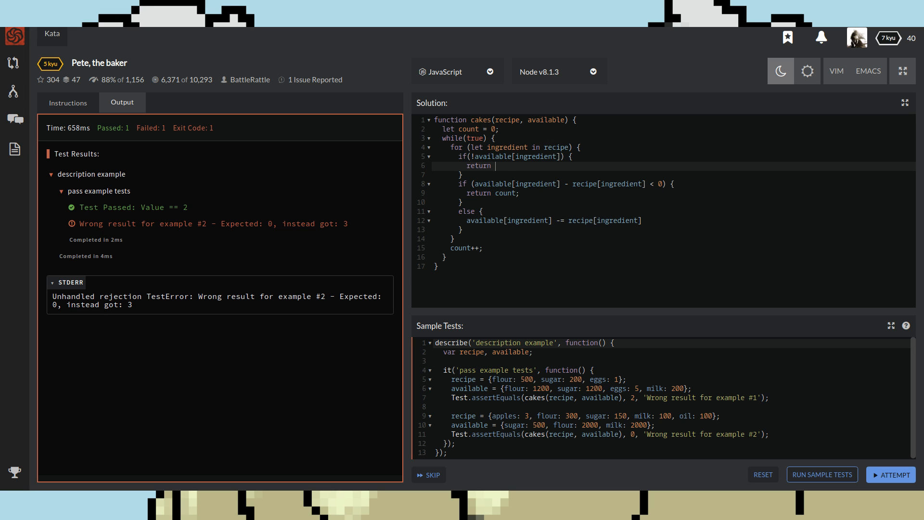
text(count;)
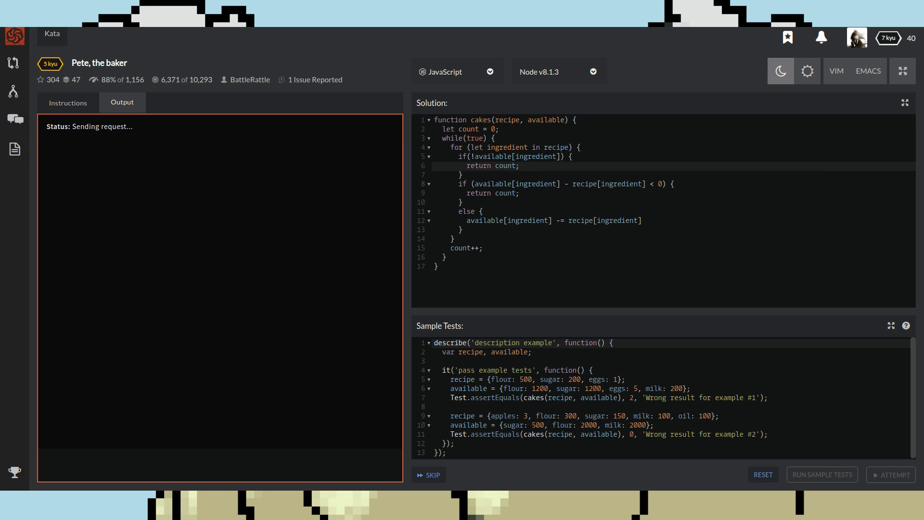
click(822, 474)
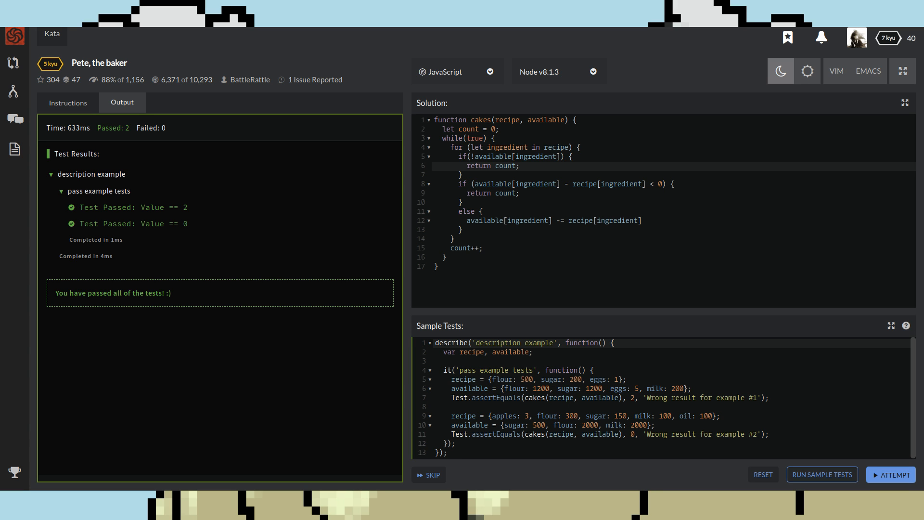
- Attempt the full kata test suite and review the one failing random test
click(890, 475)
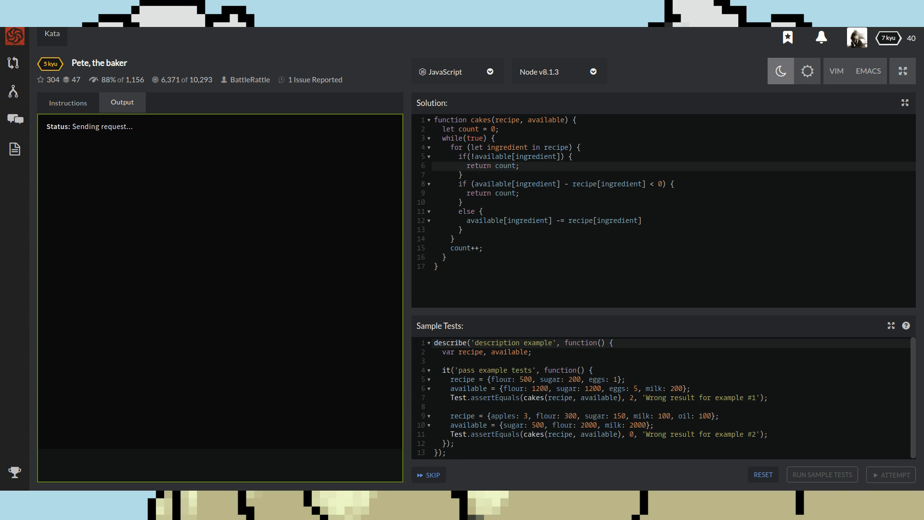
click(821, 475)
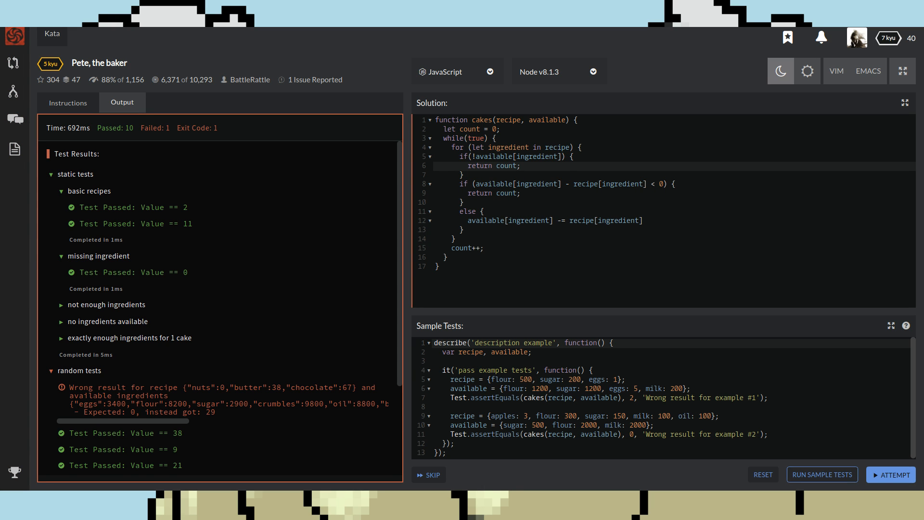
scroll(down, 3)
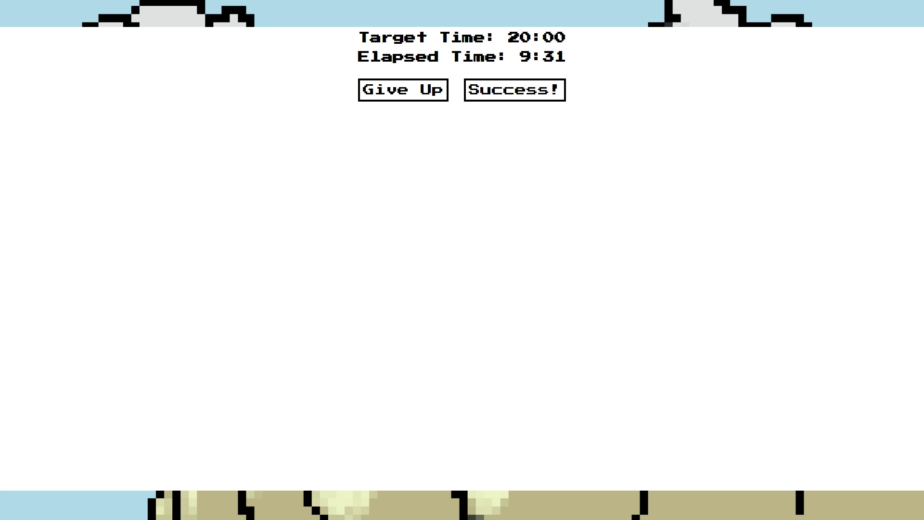
- Mark the timed challenge as Success! at 9:31 elapsed
click(514, 90)
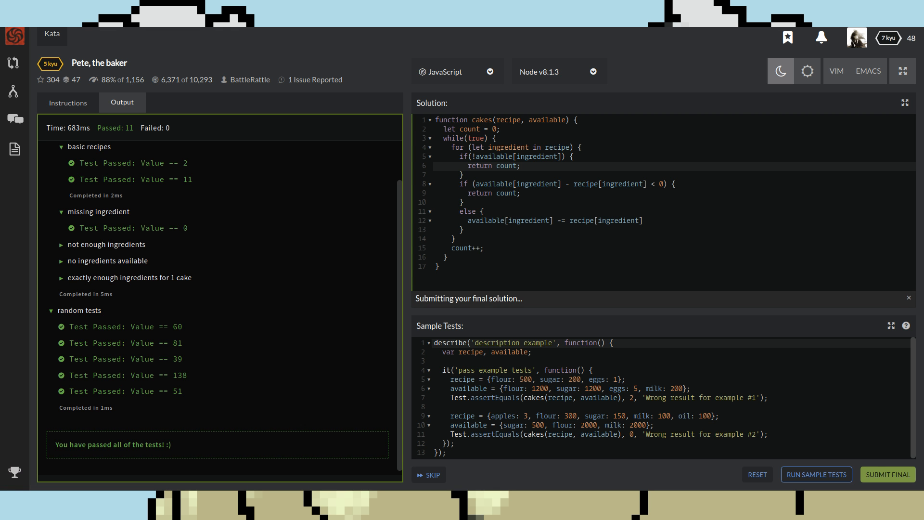
- Submit the final solution and browse other users' solutions to the kata
click(887, 474)
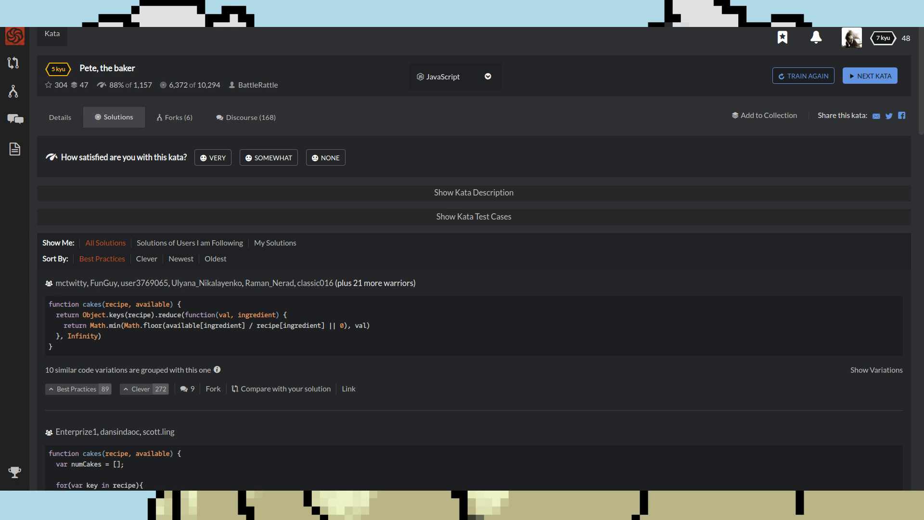
scroll(down, 3)
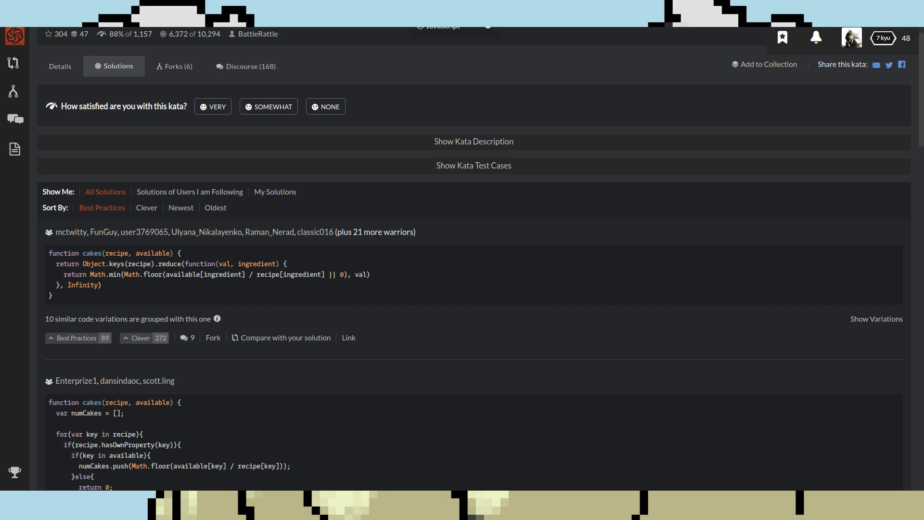